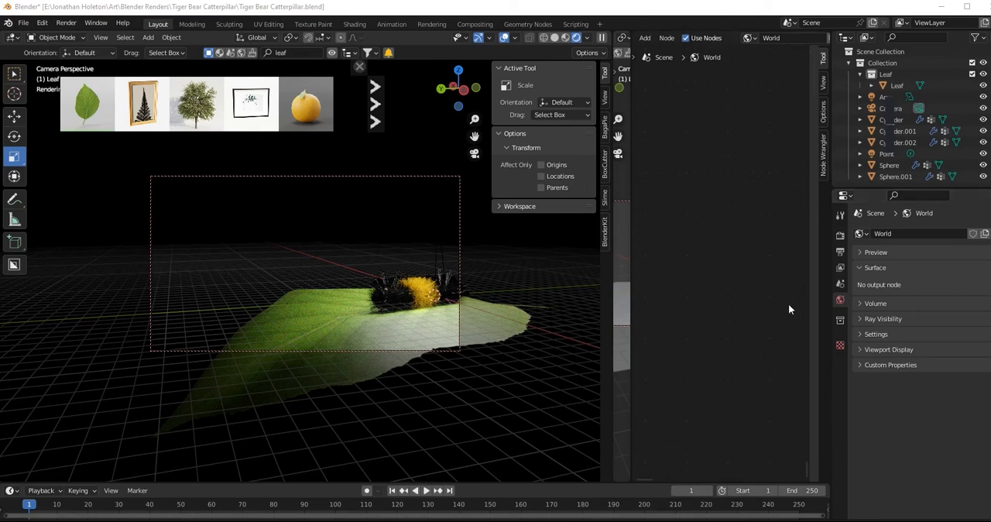
mouse_move(709, 330)
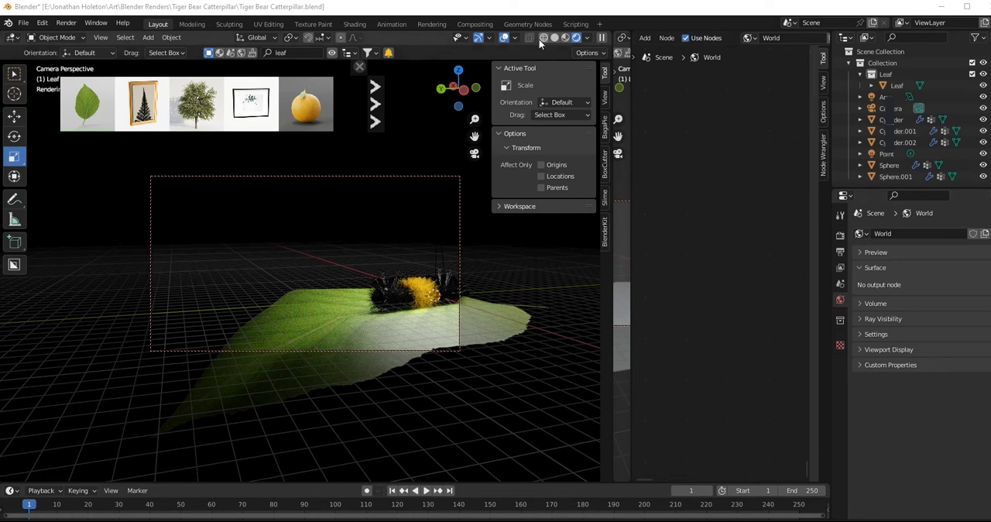
mouse_move(530, 38)
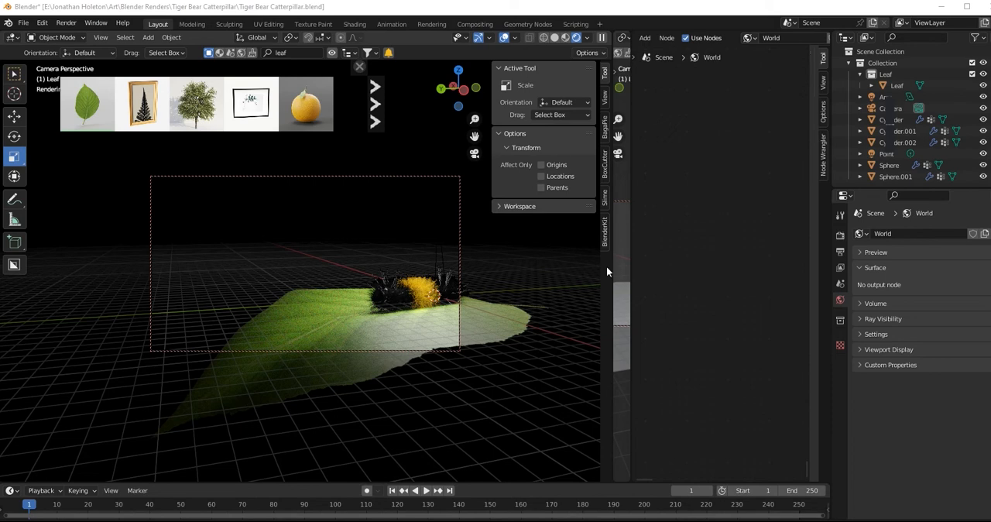
mouse_move(649, 316)
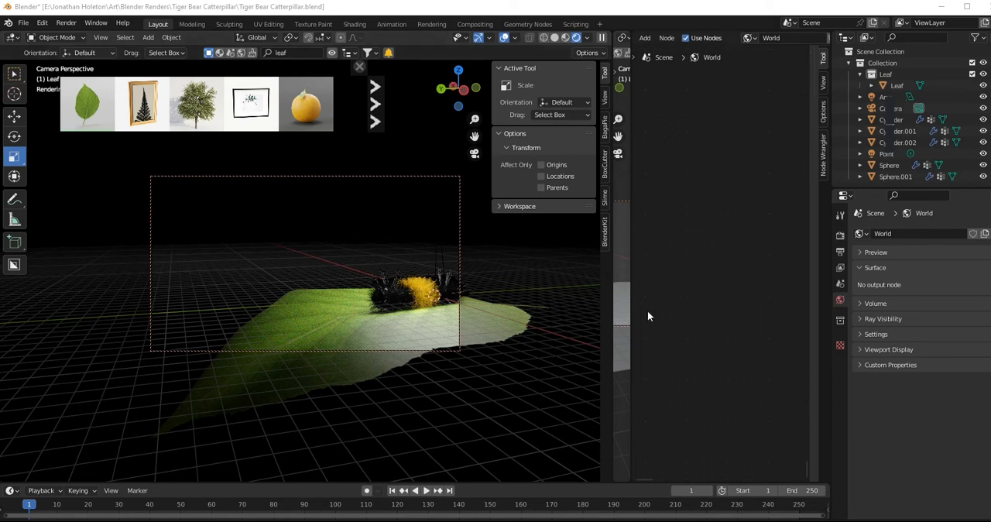
mouse_move(663, 323)
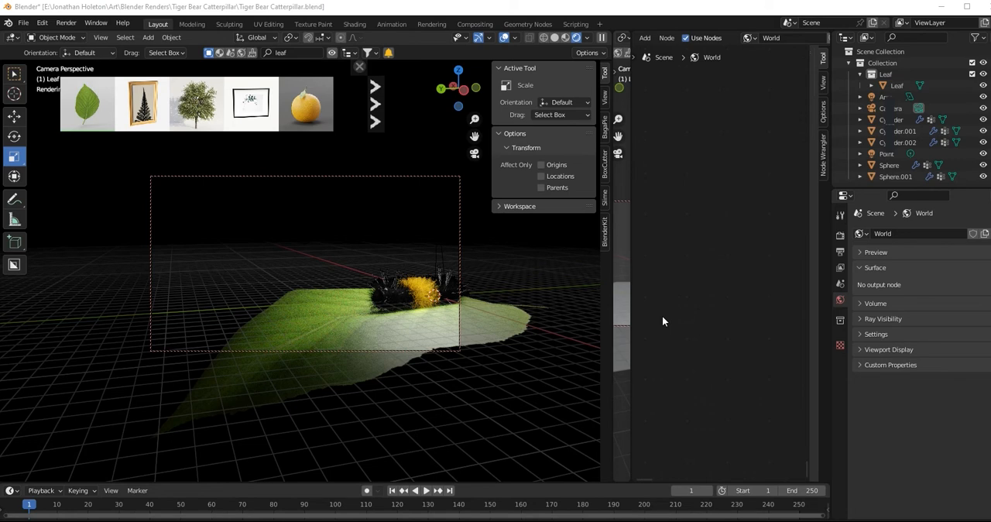
mouse_move(715, 336)
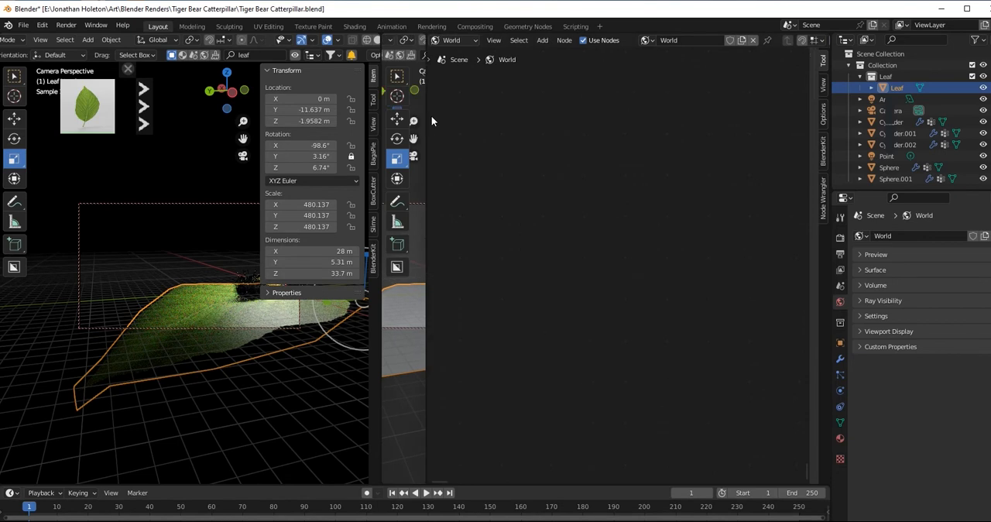
mouse_move(395, 40)
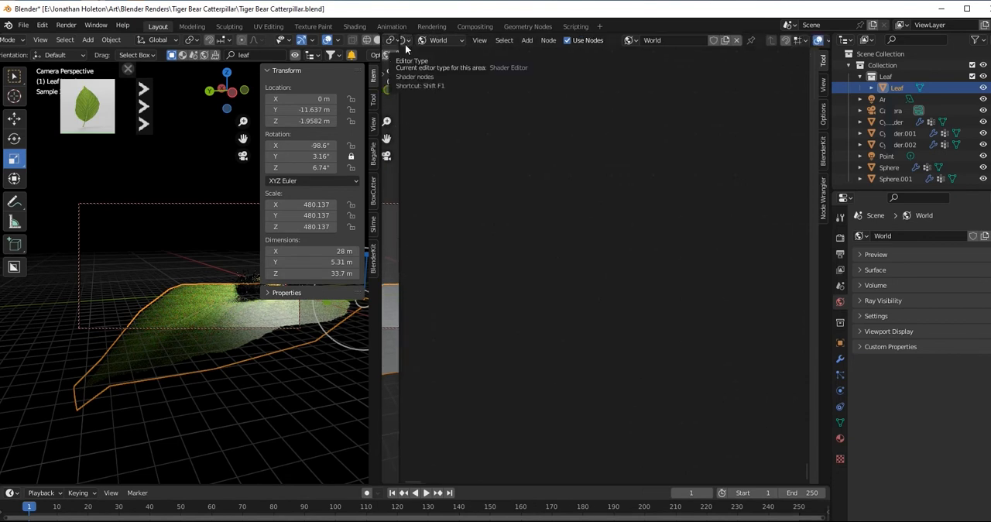
click(387, 41)
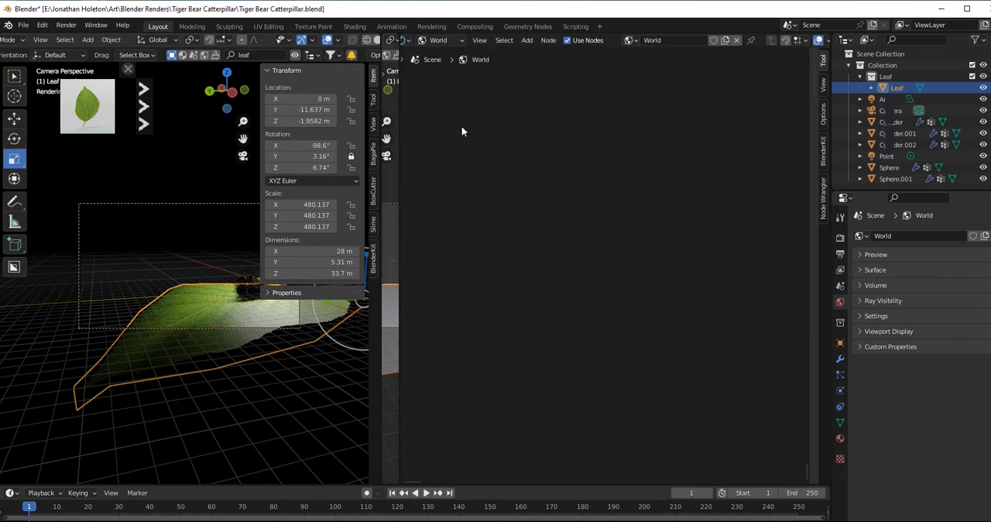
click(440, 40)
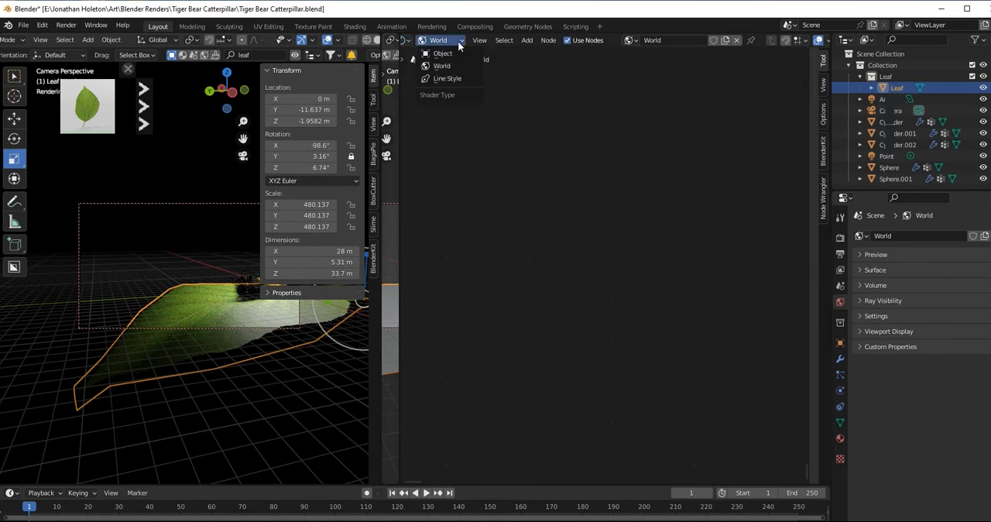
mouse_move(442, 65)
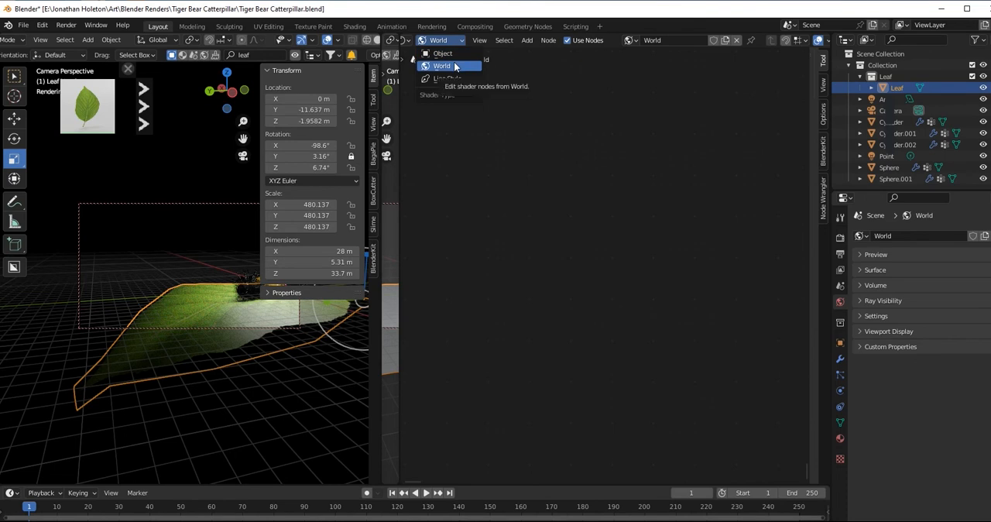
click(443, 65)
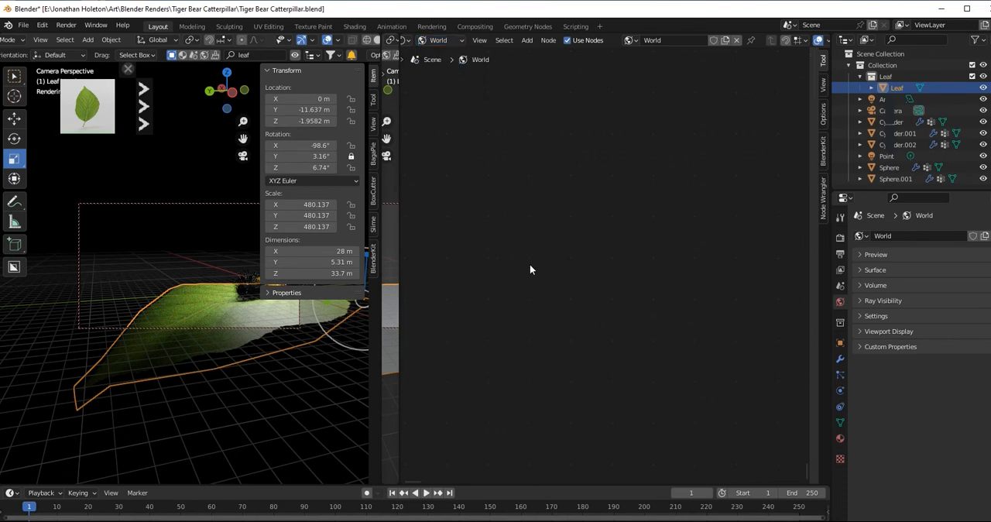
mouse_move(773, 285)
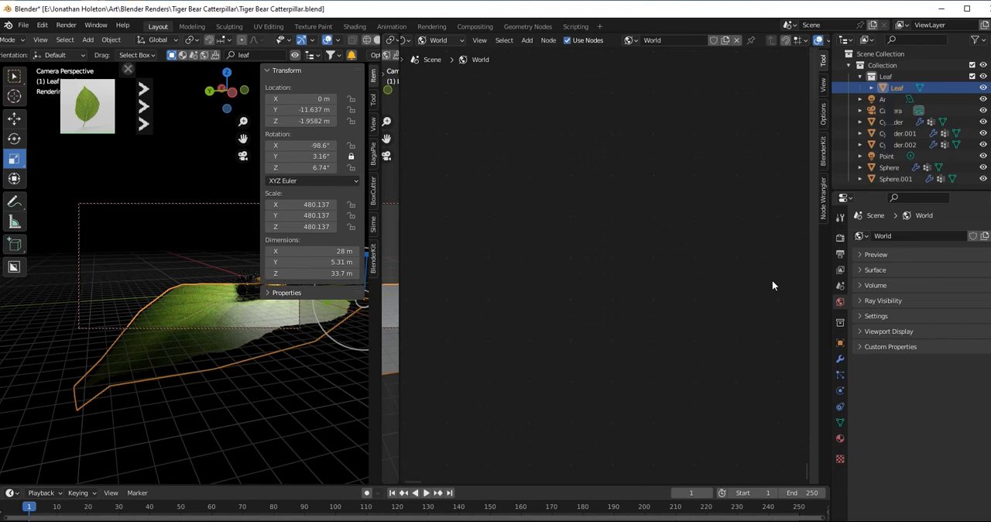
Add a World Output node as the first node of the world's shader tree.
click(526, 40)
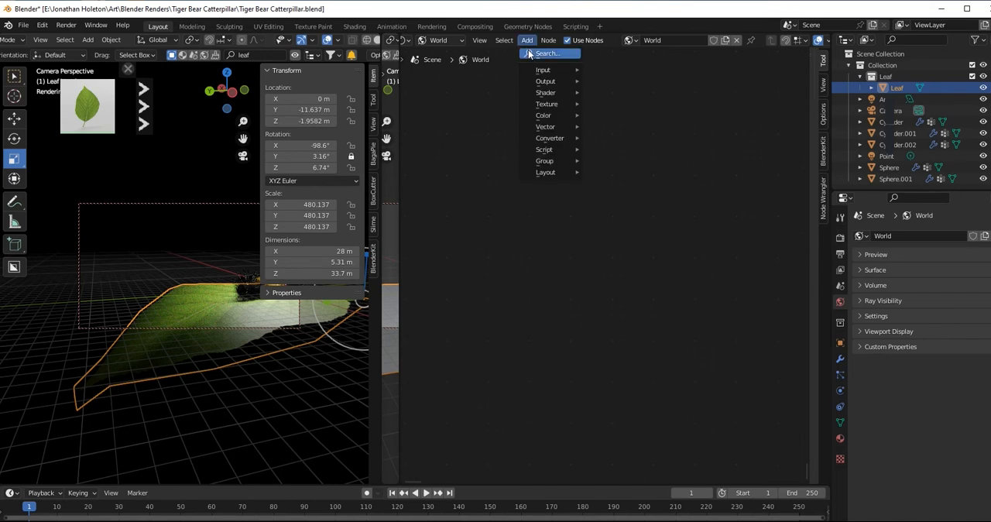
mouse_move(534, 62)
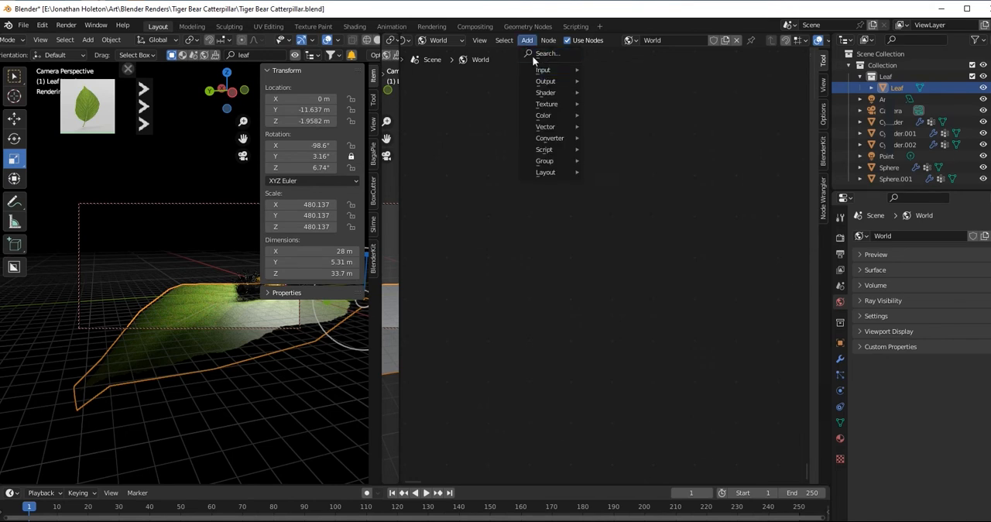
mouse_move(543, 70)
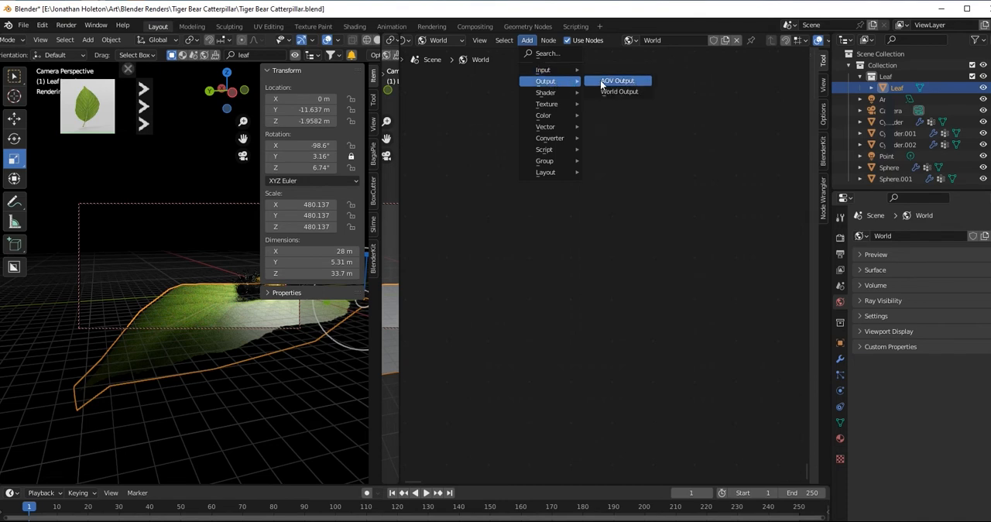
click(620, 91)
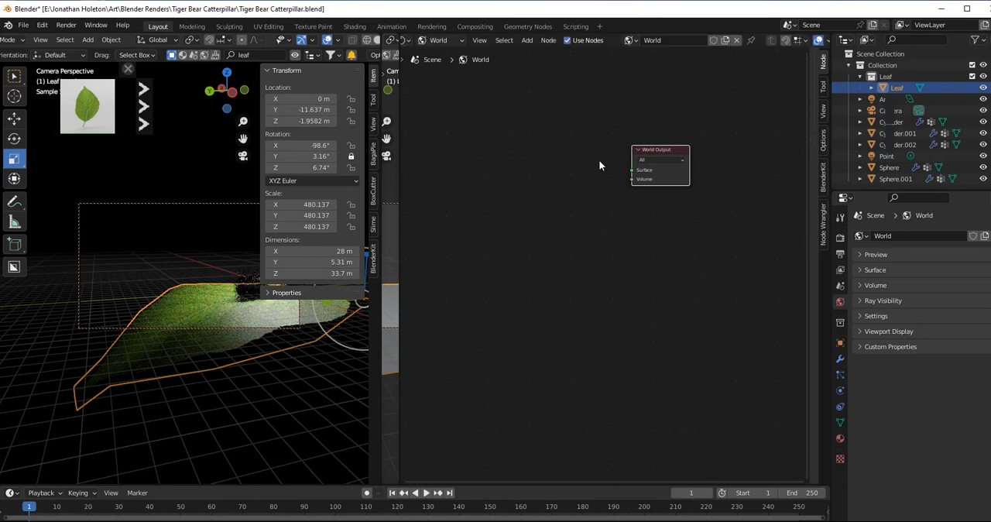
mouse_move(567, 137)
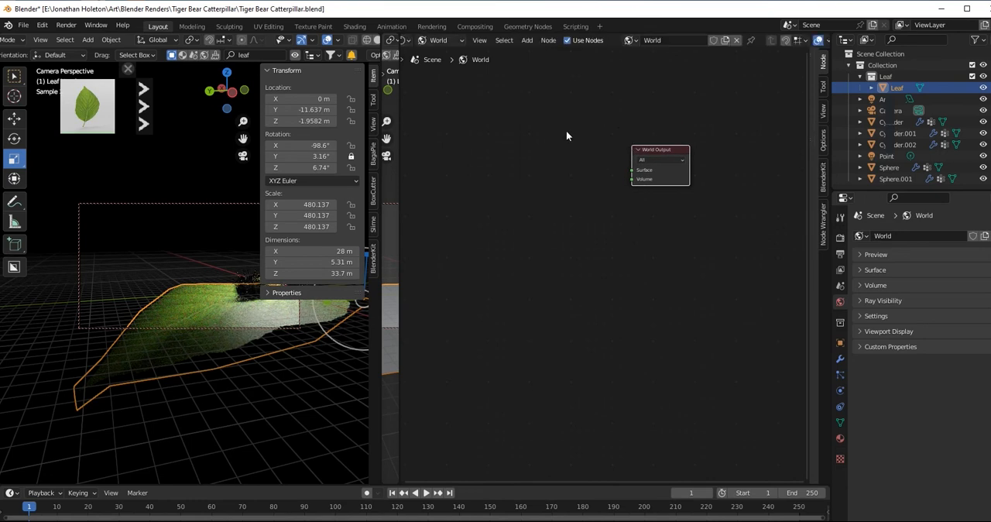
Add an Environment Texture node and position it left of the World Output node.
click(527, 40)
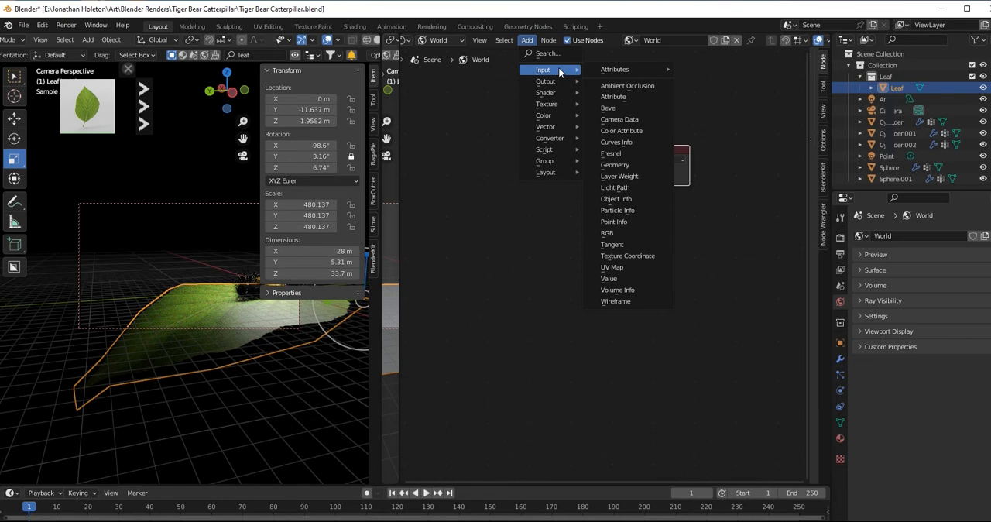
mouse_move(561, 74)
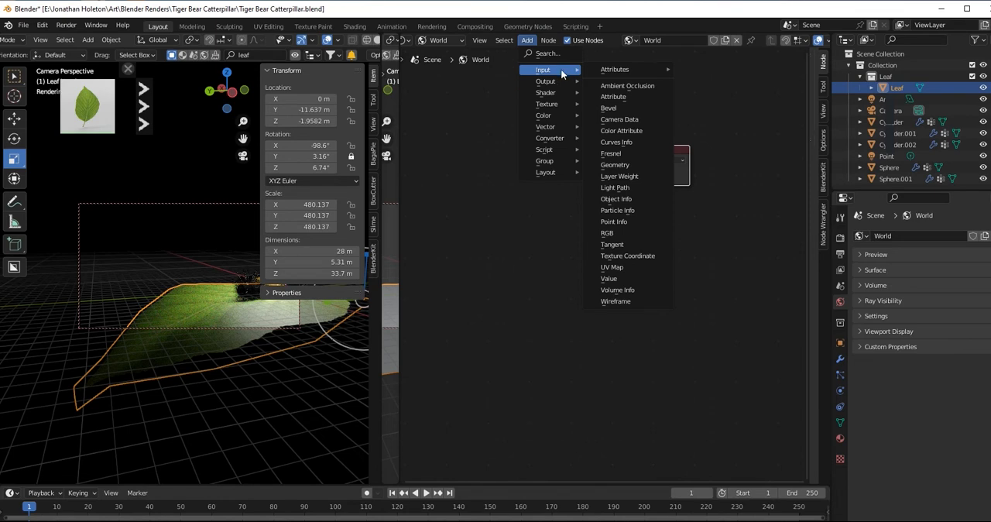
mouse_move(613, 70)
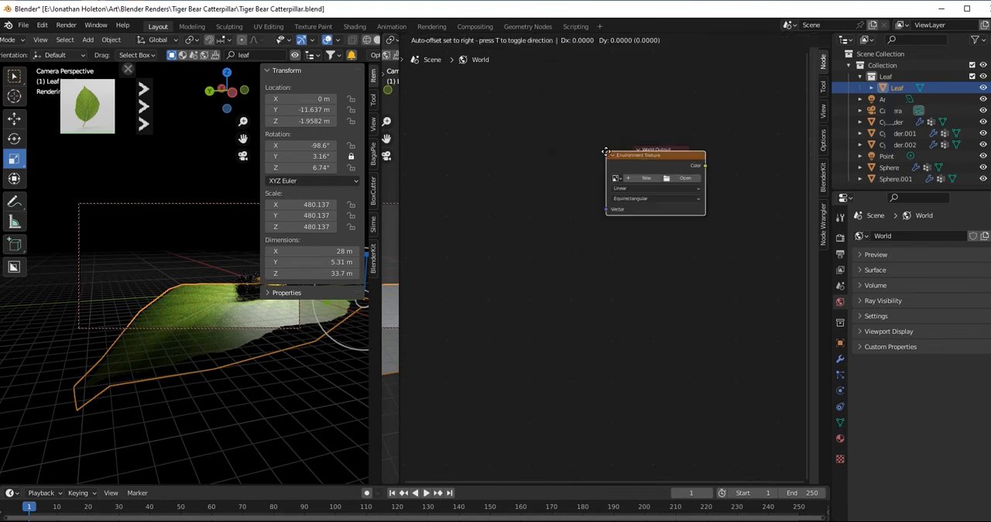
drag(654, 155, 563, 159)
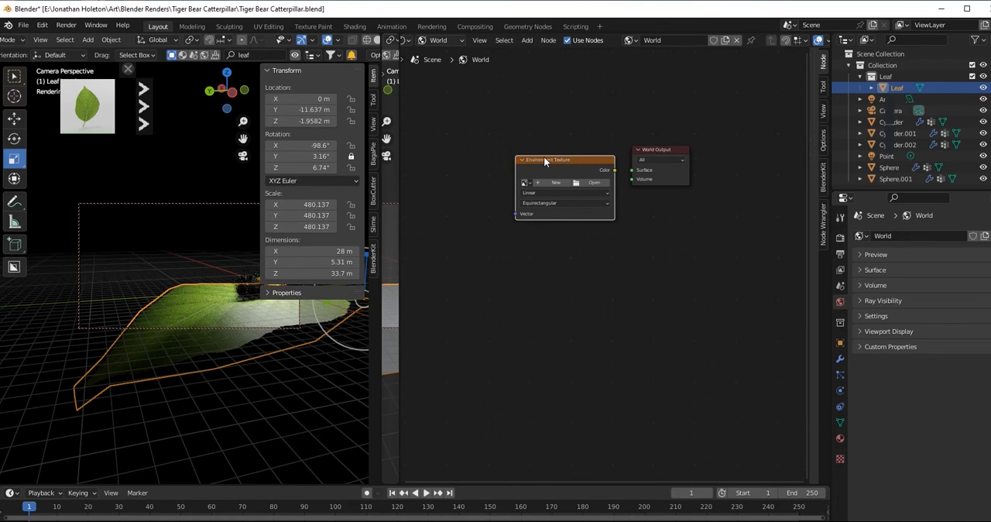
drag(549, 158, 534, 156)
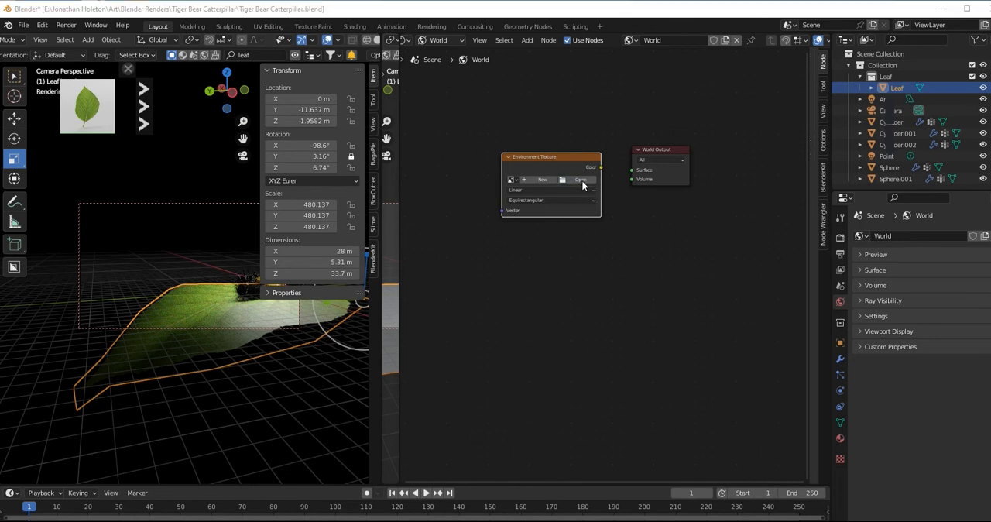
Browse from the Environment Texture node to D: > HDR for 3D > Free Nature HDRIs.
click(583, 180)
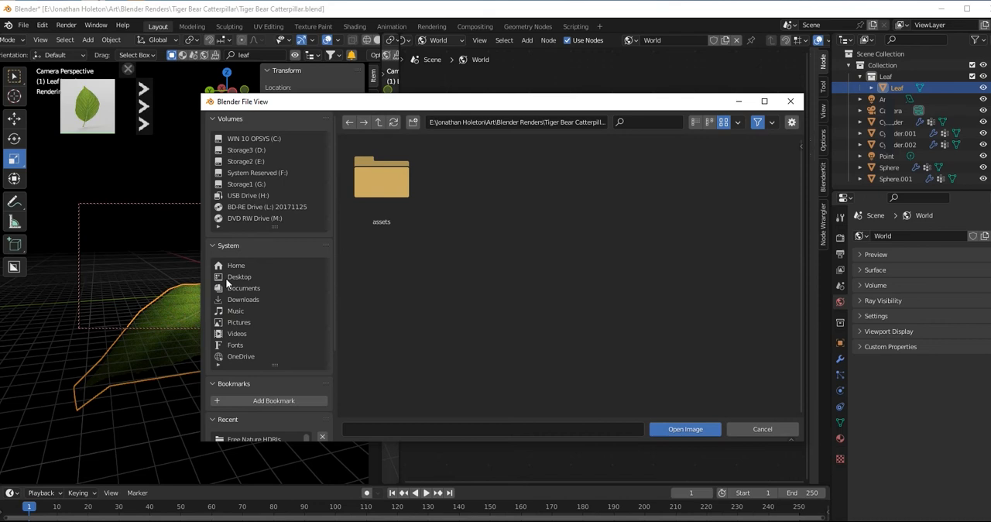
click(246, 148)
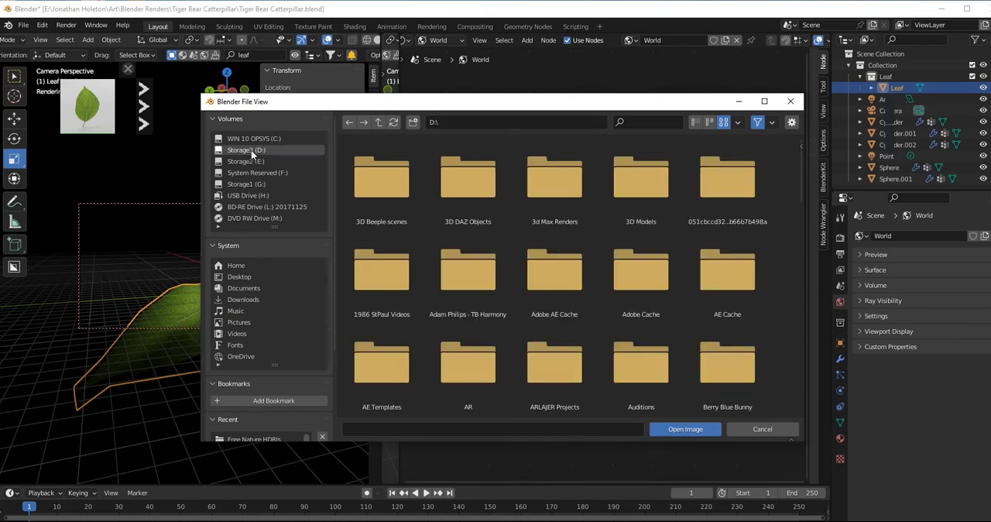
scroll(down, 3)
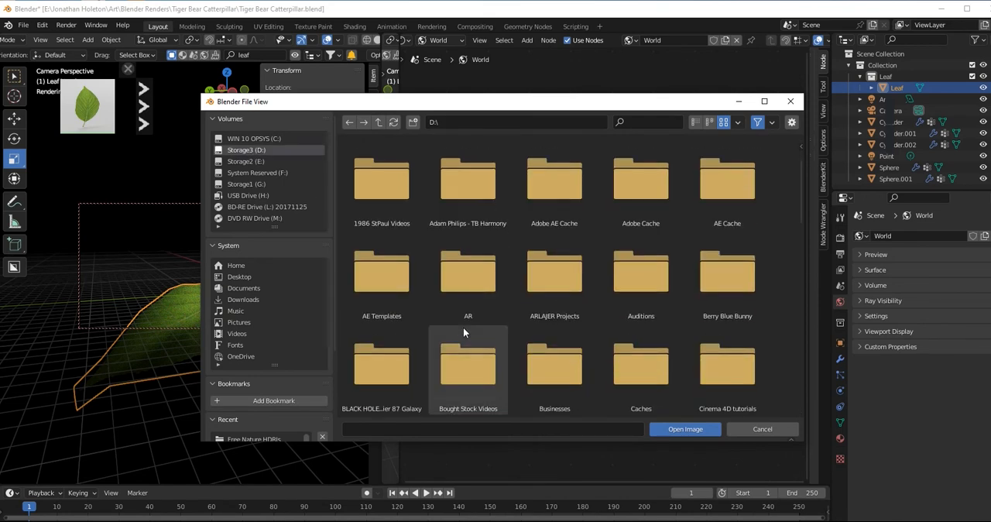
scroll(down, 3)
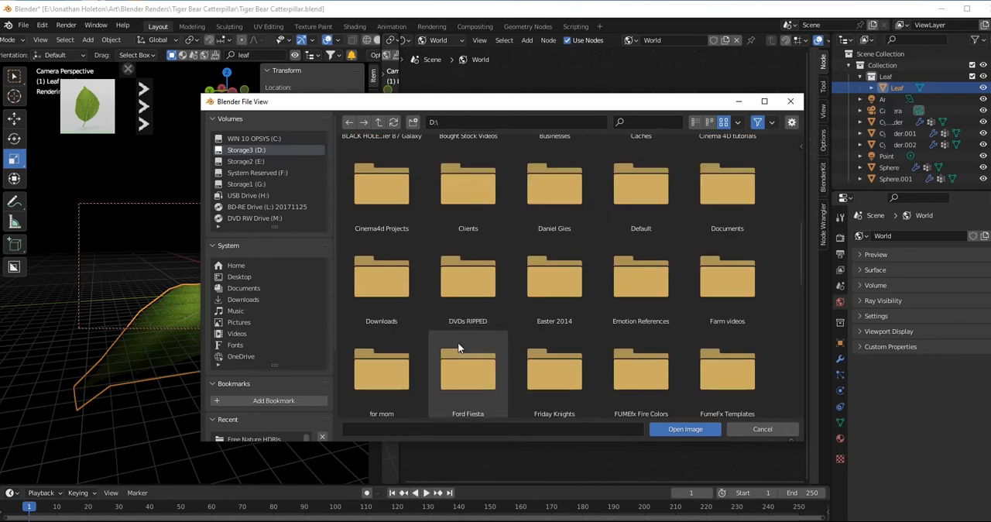
scroll(down, 3)
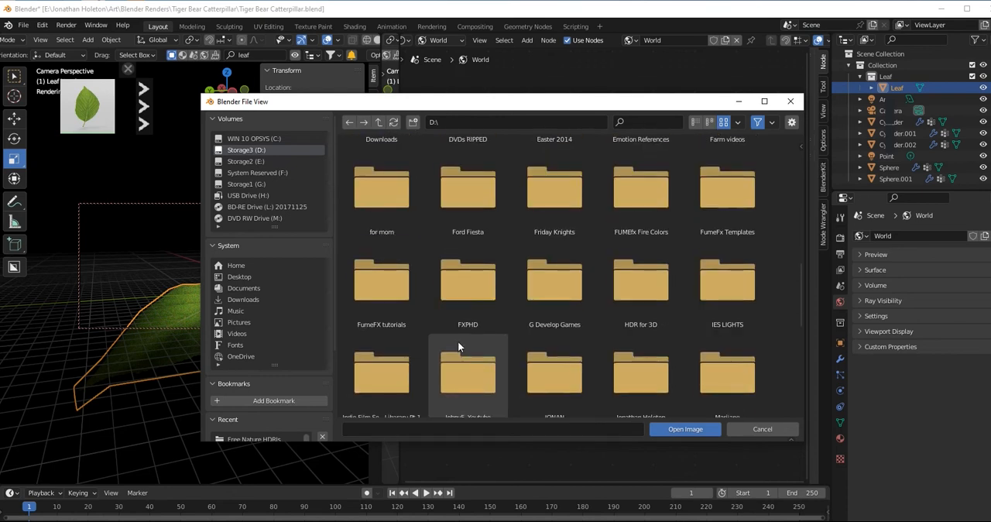
double_click(641, 279)
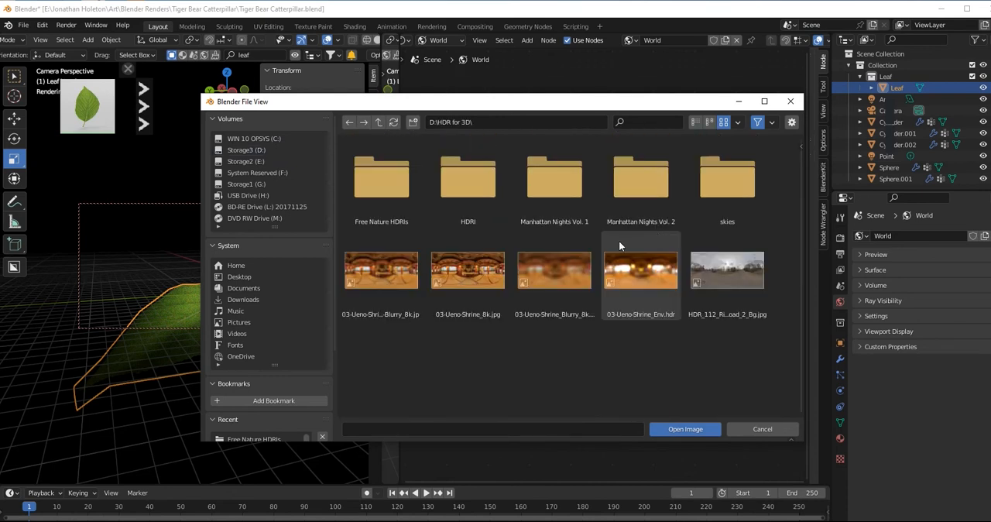
double_click(381, 174)
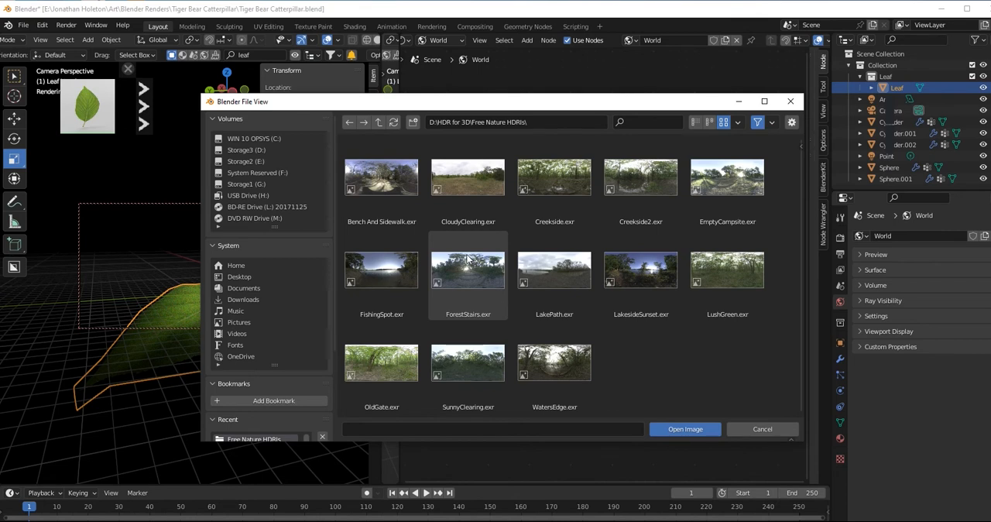
mouse_move(468, 263)
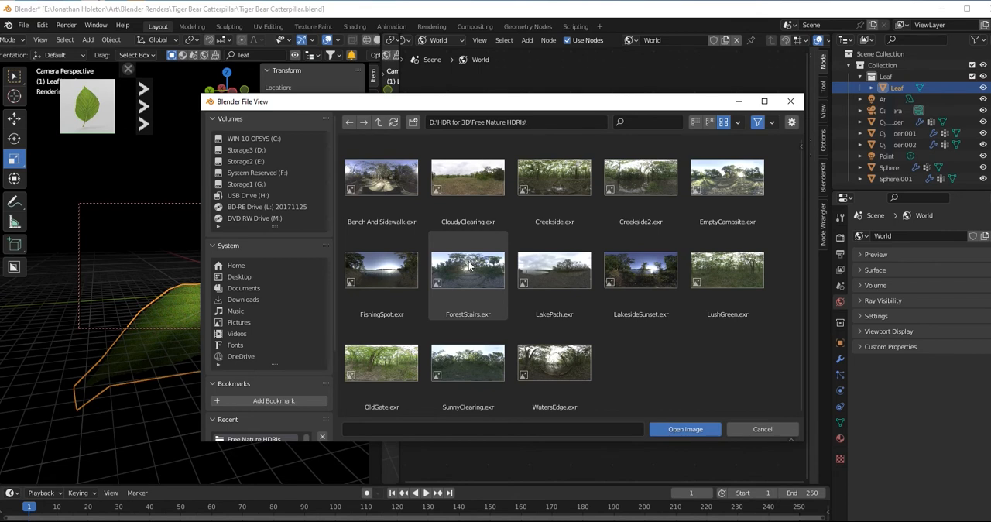
Load EmptyCampsite.exr (chosen over ForestStairs) into the Environment Texture node.
click(468, 271)
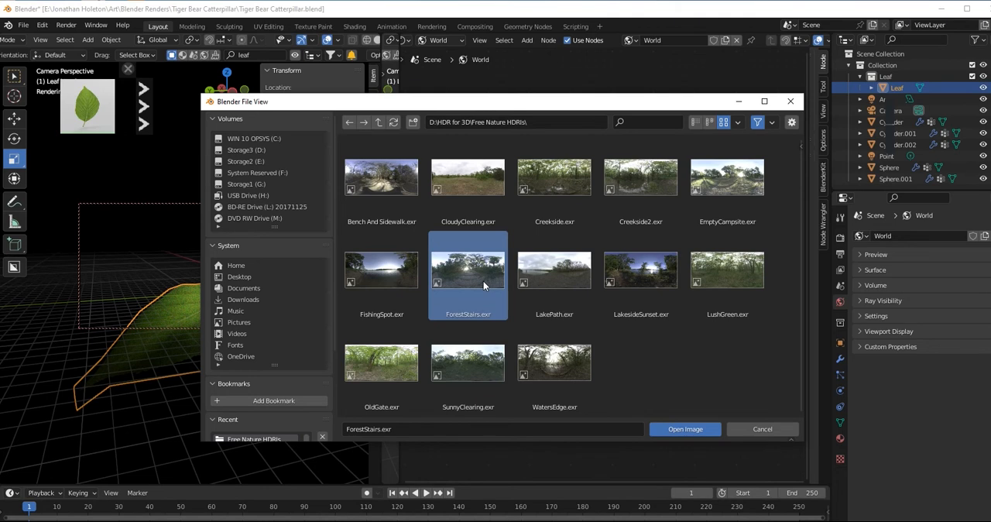
click(727, 178)
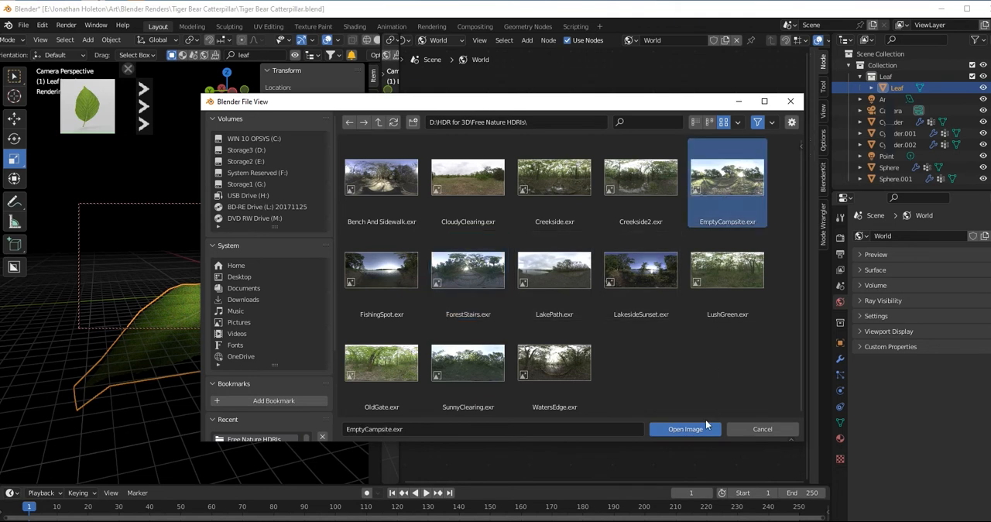
click(685, 429)
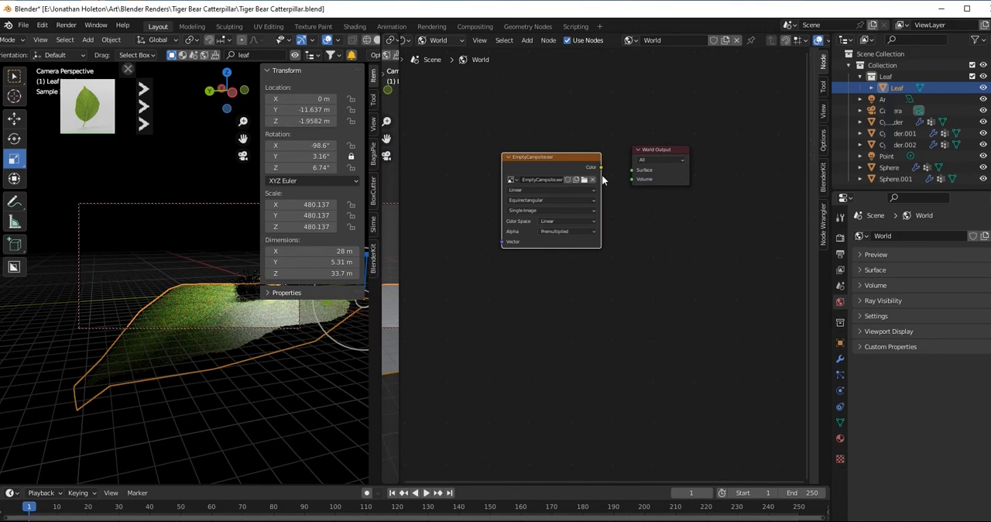
Connect the Environment Texture Color to the World Output Surface and shift the nodes right.
drag(601, 167, 634, 171)
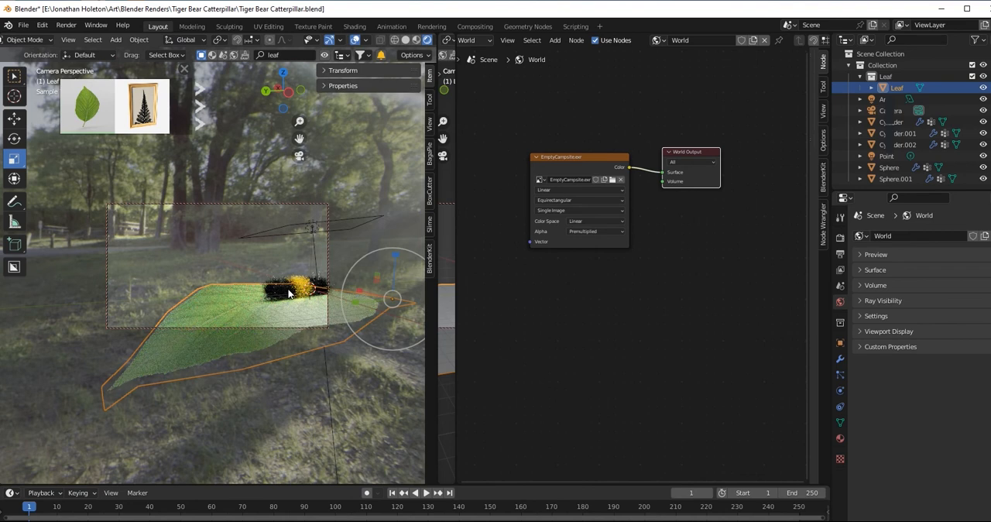
mouse_move(292, 301)
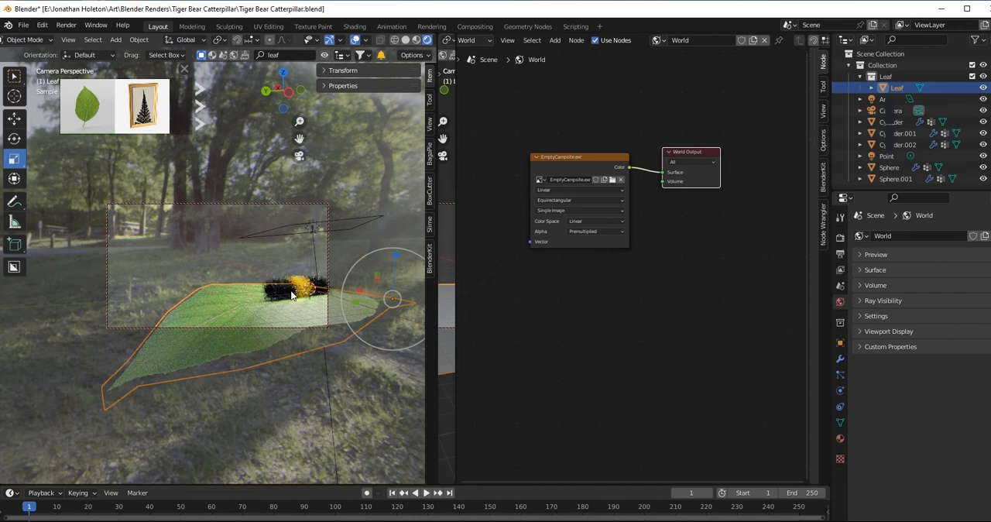
mouse_move(279, 350)
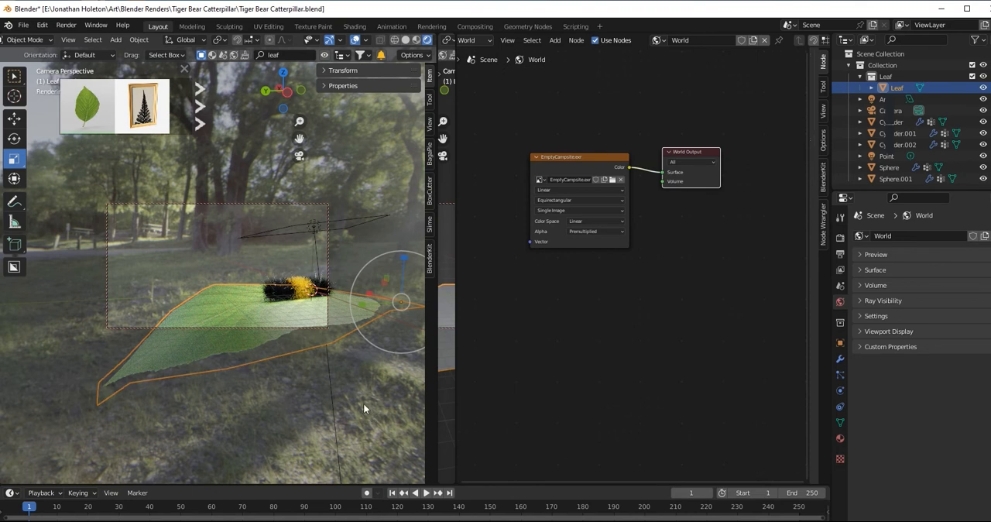
mouse_move(378, 411)
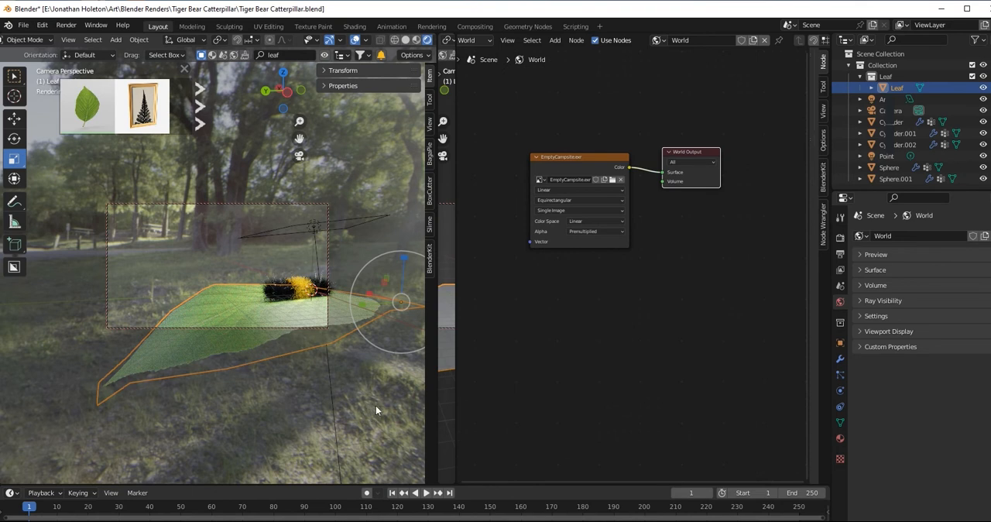
mouse_move(353, 194)
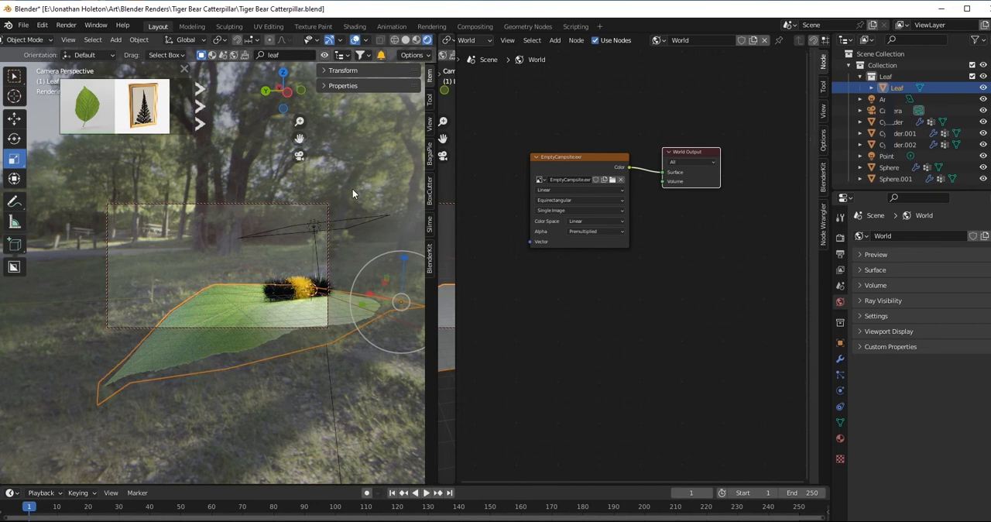
mouse_move(331, 206)
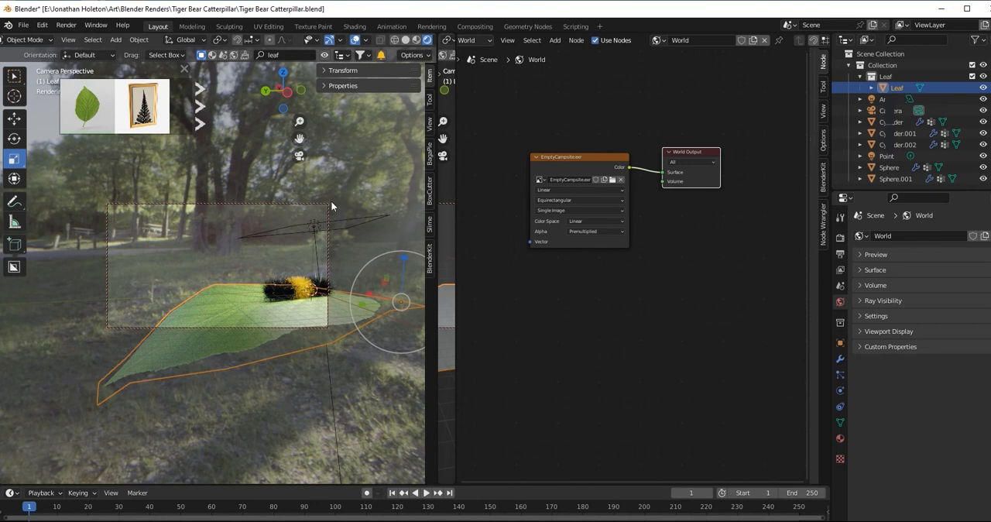
drag(691, 152, 731, 151)
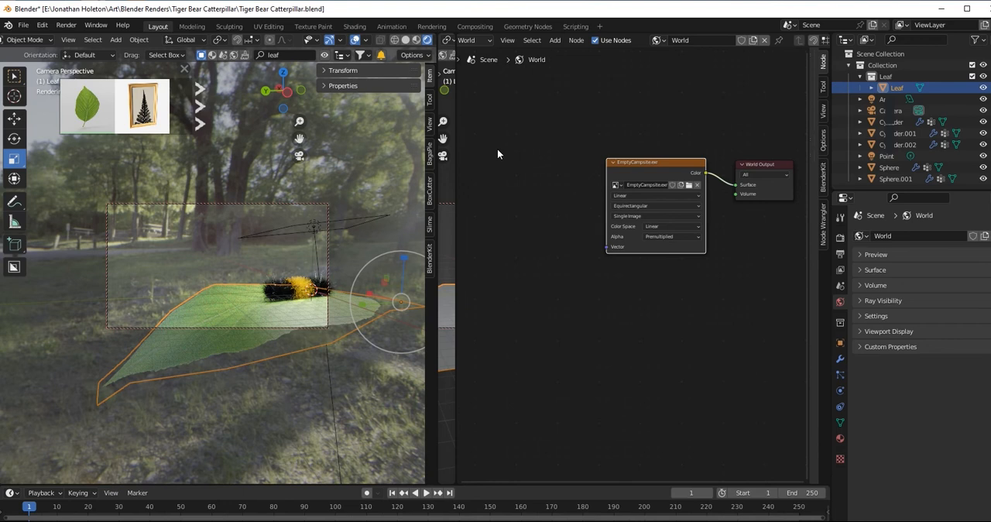
Enable the Node Wrangler add-on in Preferences so Ctrl+T can add Texture Coordinate and Mapping nodes.
click(42, 25)
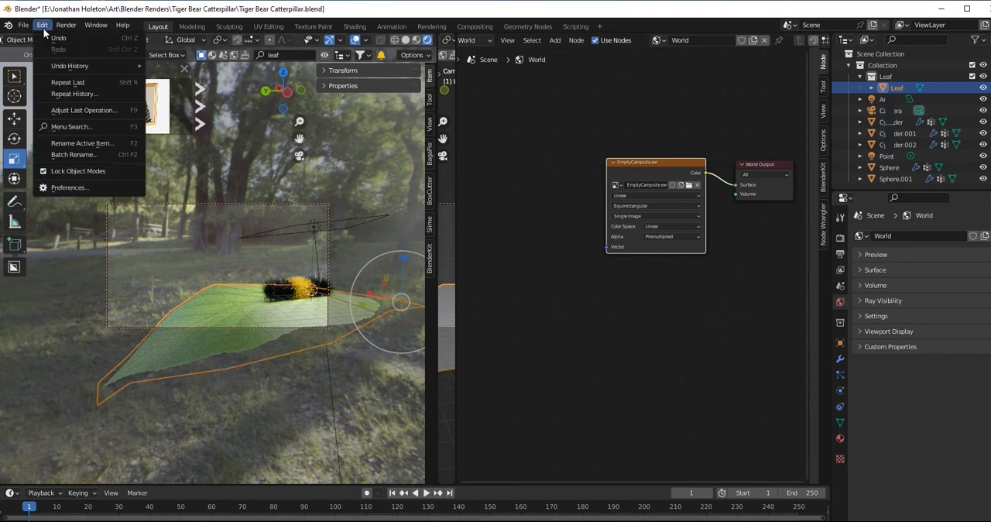
click(70, 188)
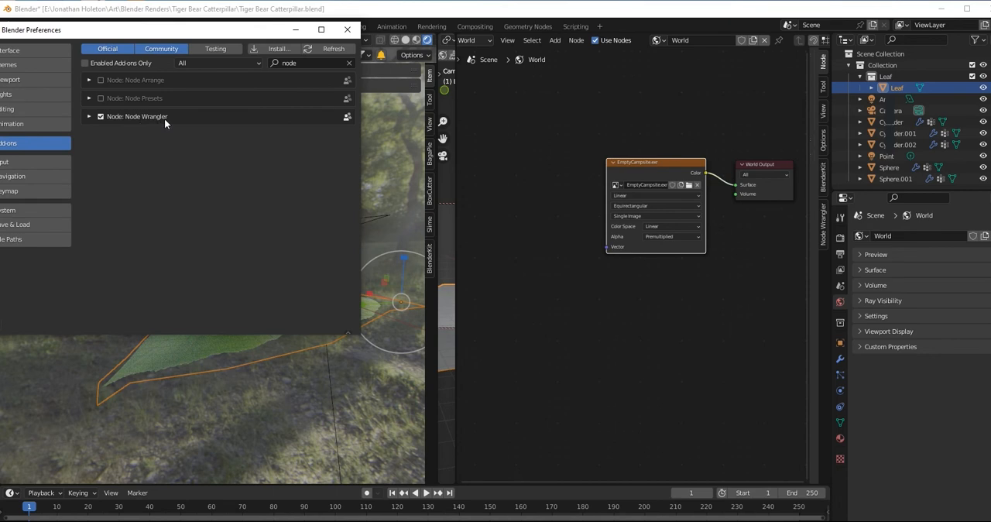
click(302, 62)
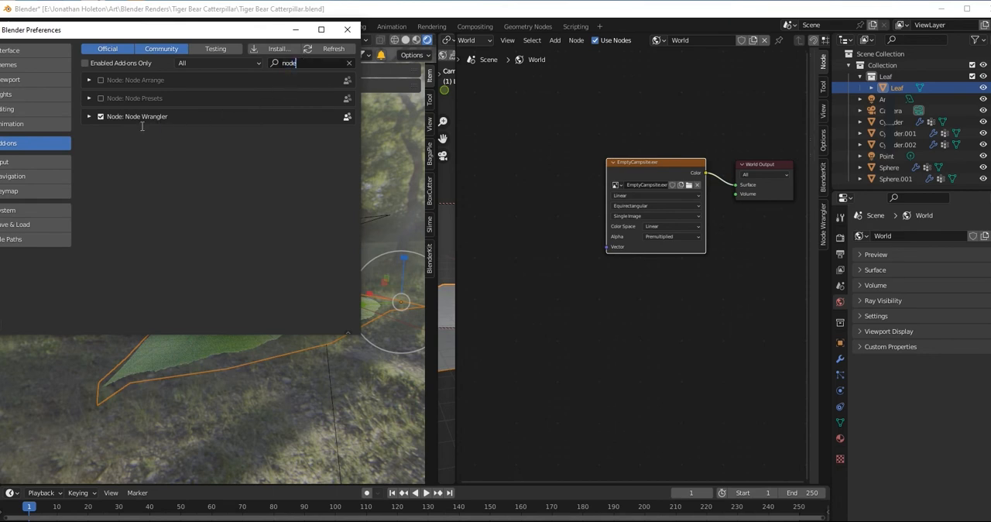
click(347, 29)
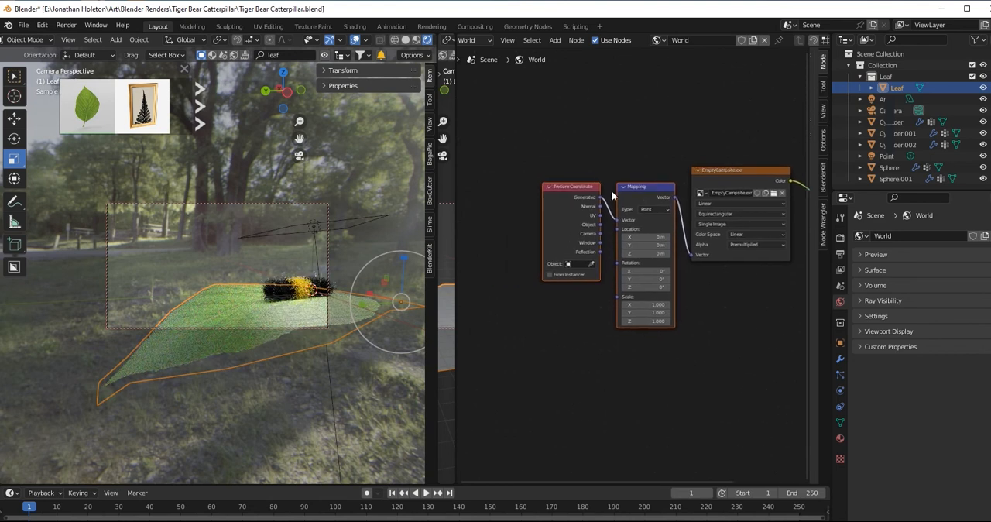
Add a Noise Texture node to the world tree via the Add menu search.
click(554, 41)
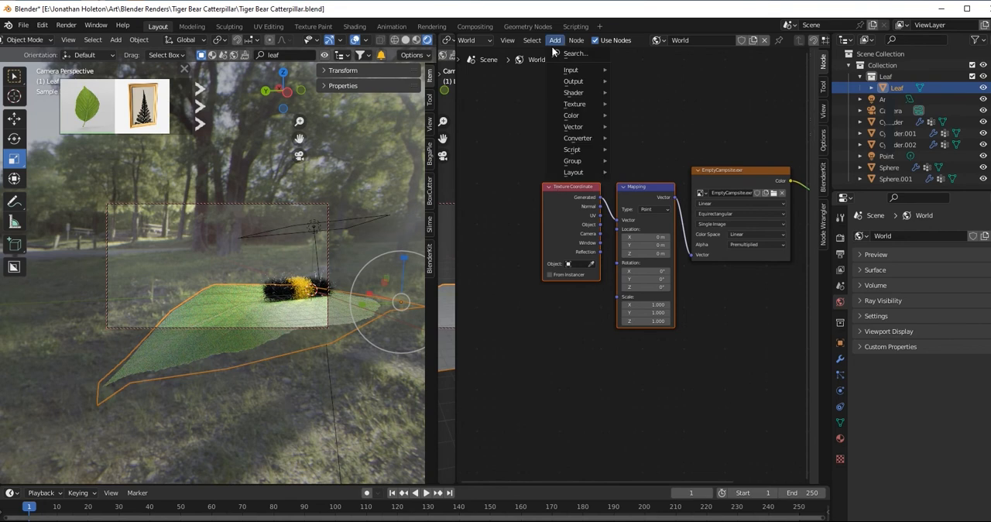
click(493, 195)
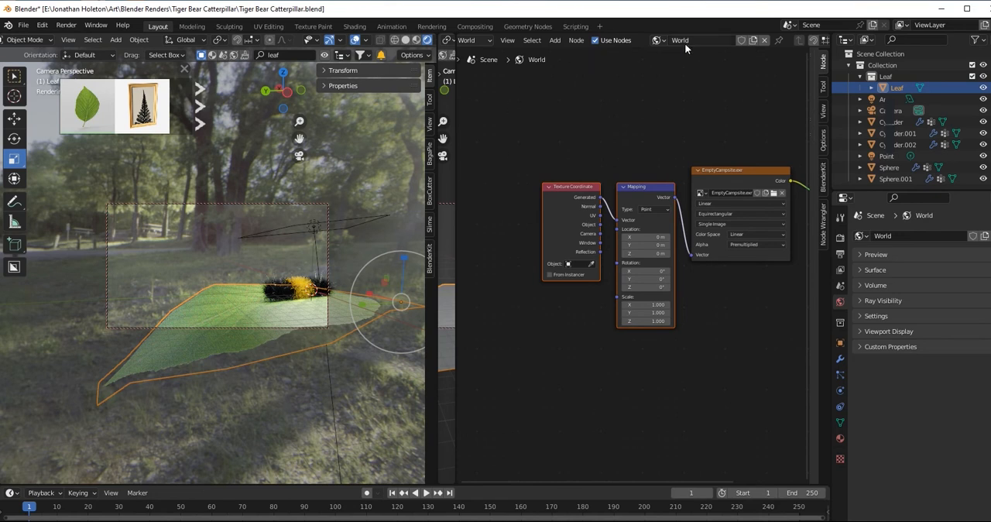
click(554, 40)
text(n)
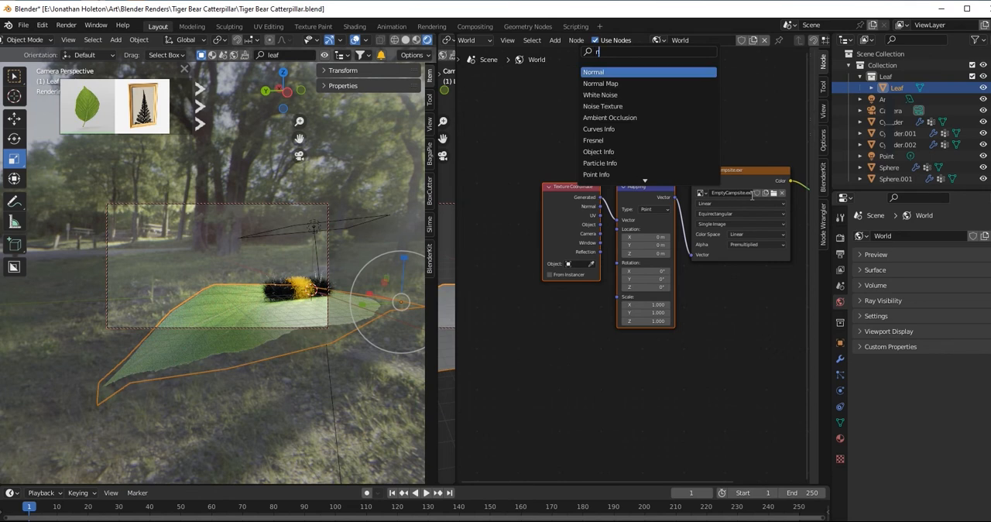
text(oise)
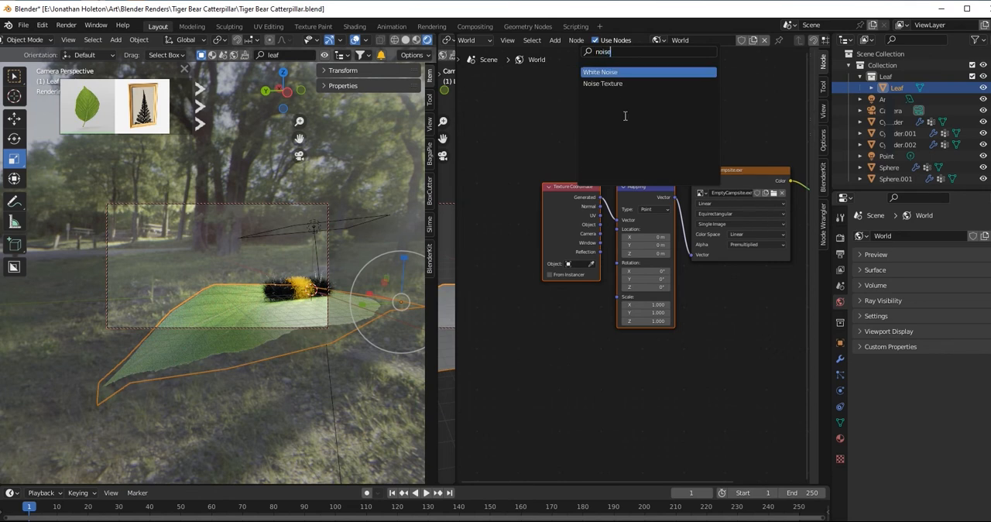
click(601, 84)
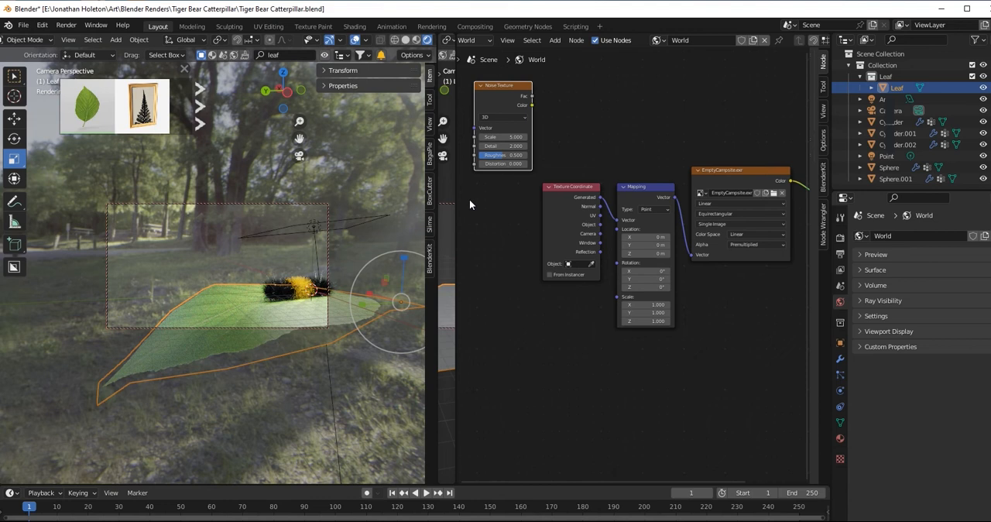
mouse_move(501, 183)
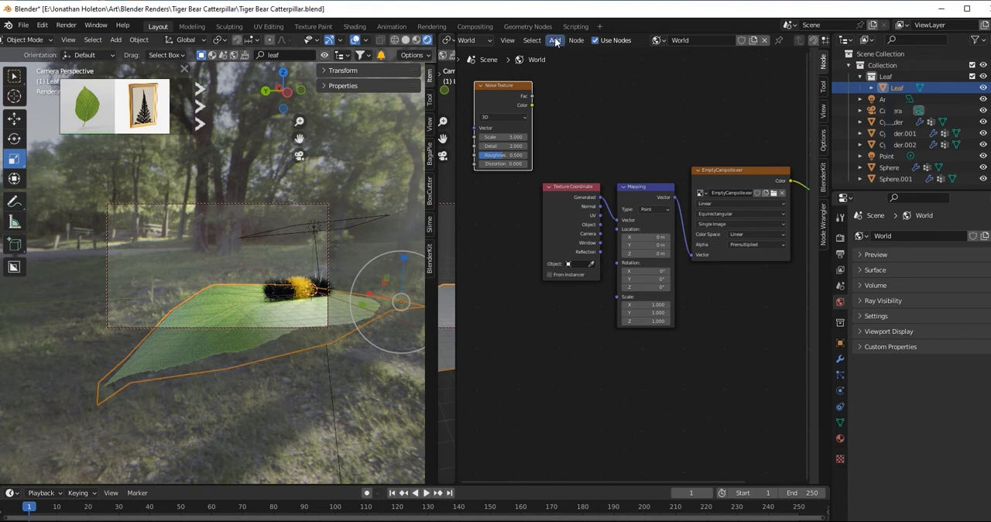
click(554, 41)
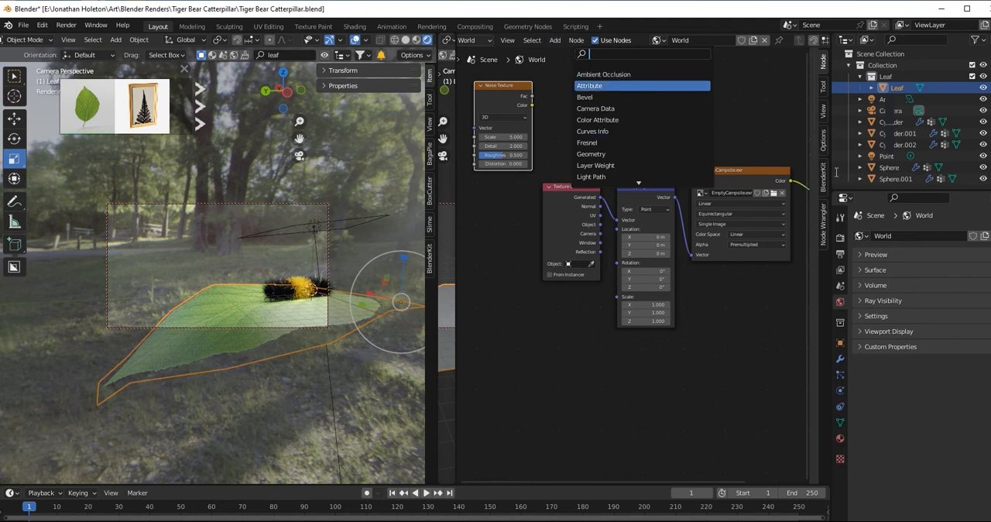
Add a Vector Curves node below the others and rearrange Noise Texture and Texture Coordinate around it, feeding Mapping.
text(curv)
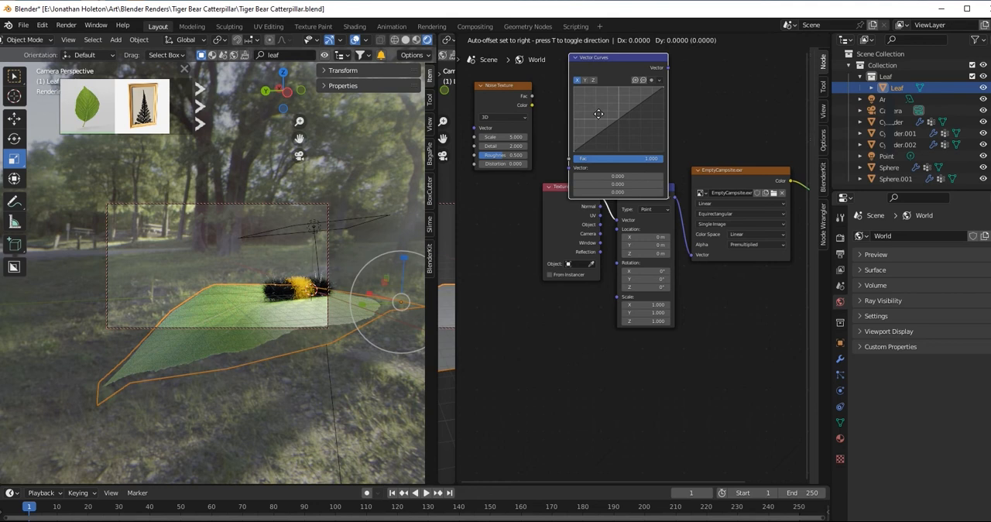
drag(617, 58, 530, 289)
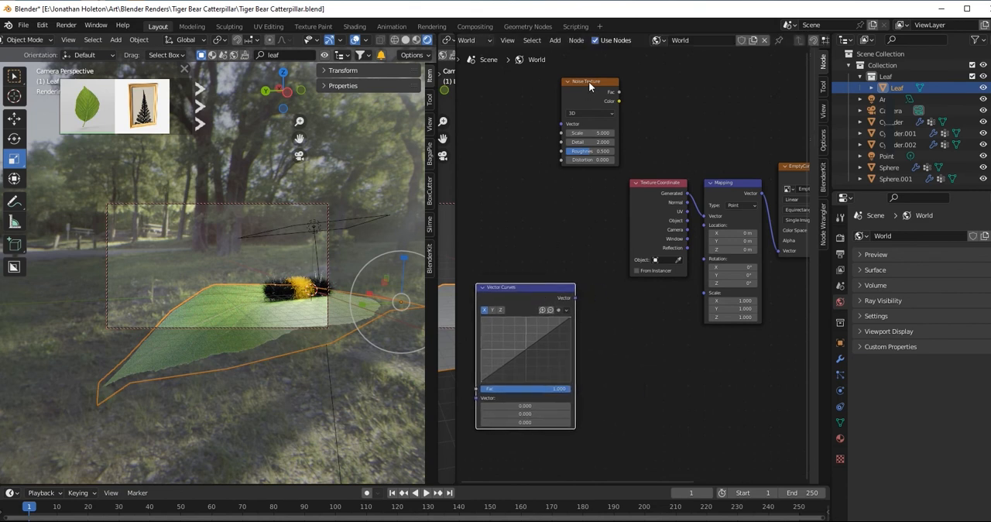
drag(590, 80, 530, 122)
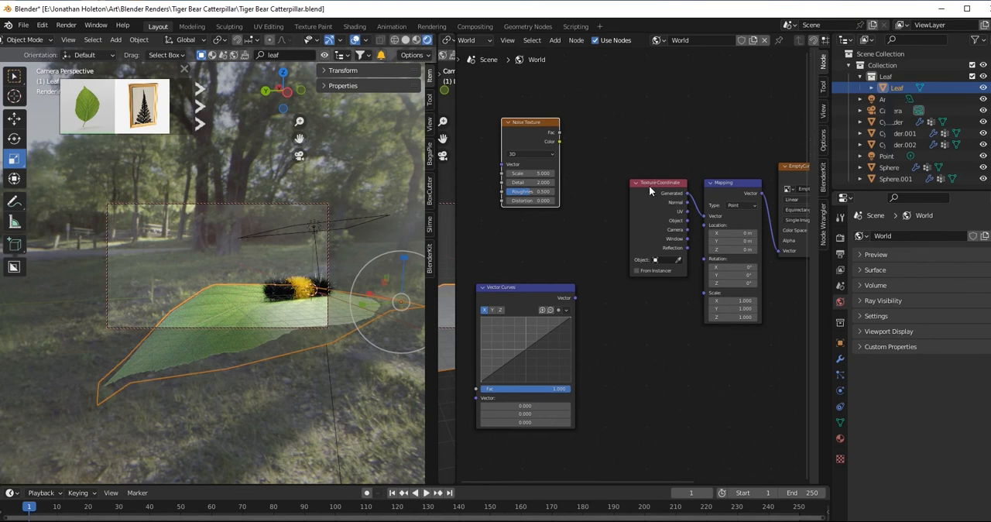
drag(658, 183, 612, 176)
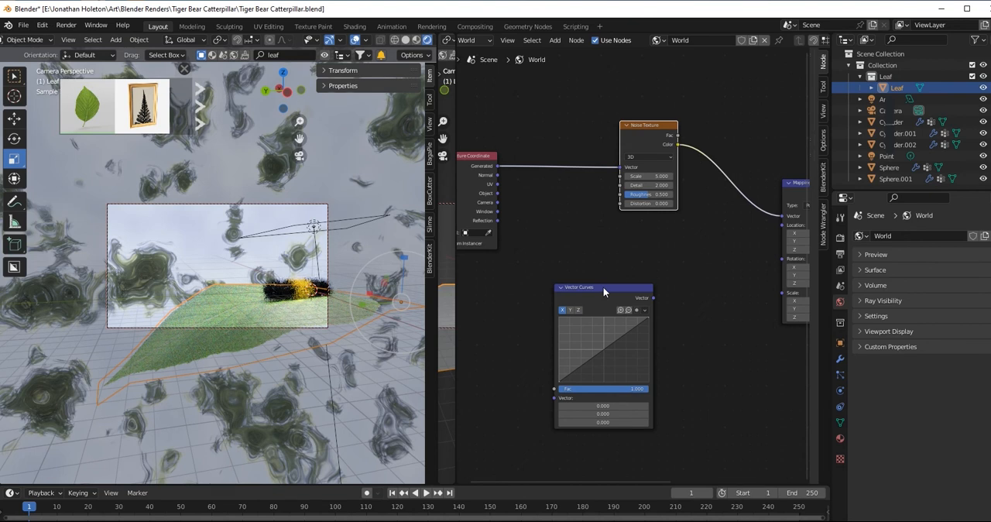
drag(604, 288, 642, 285)
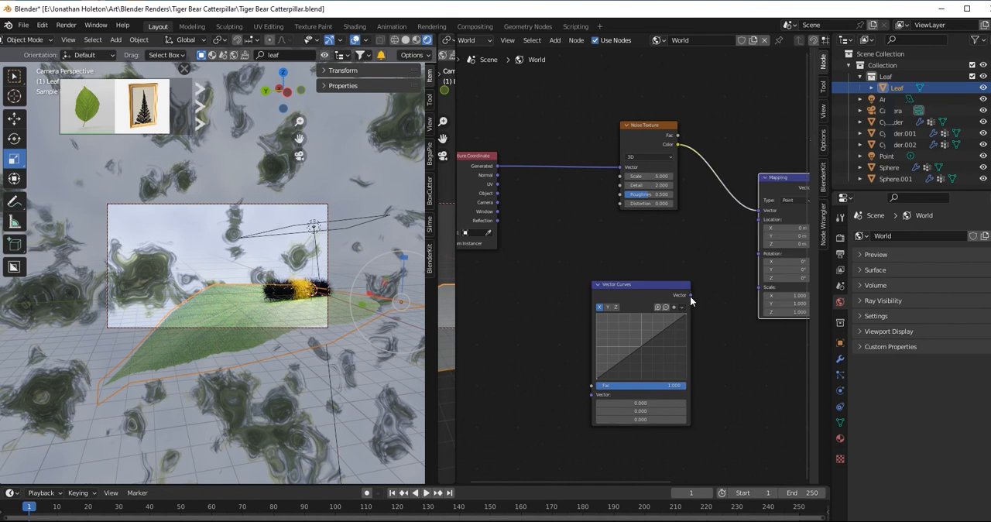
drag(689, 297, 758, 210)
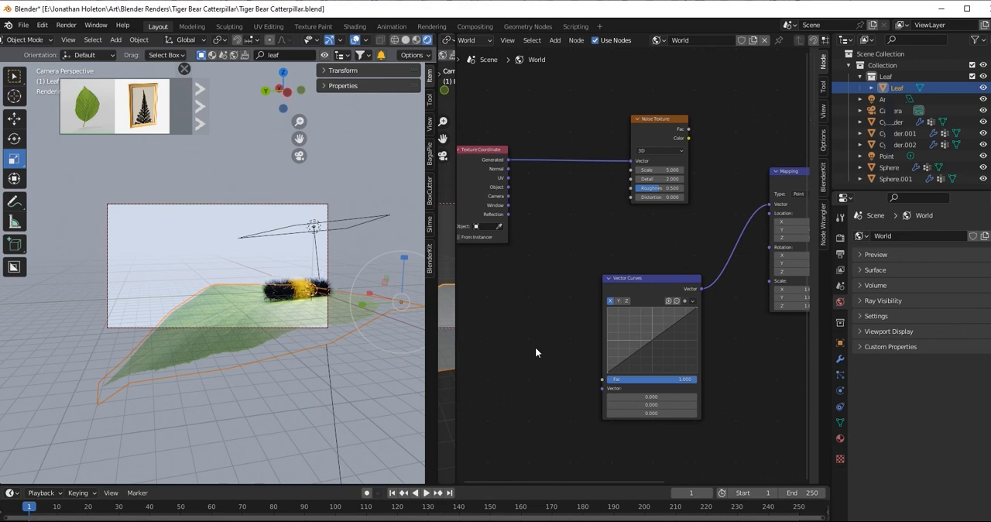
mouse_move(616, 179)
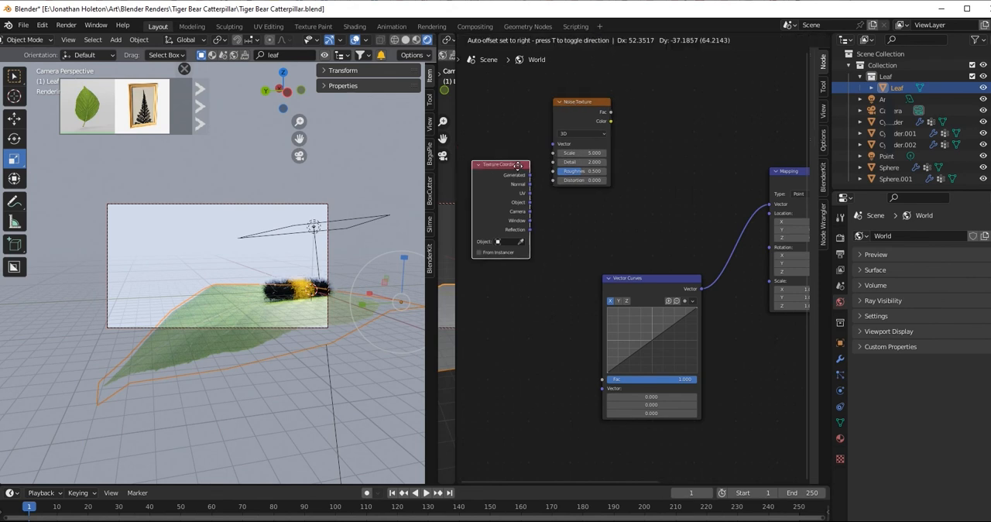
Link Generated coordinates to Vector Curves Vector and the Noise Texture output to its Fac input.
drag(498, 164, 539, 207)
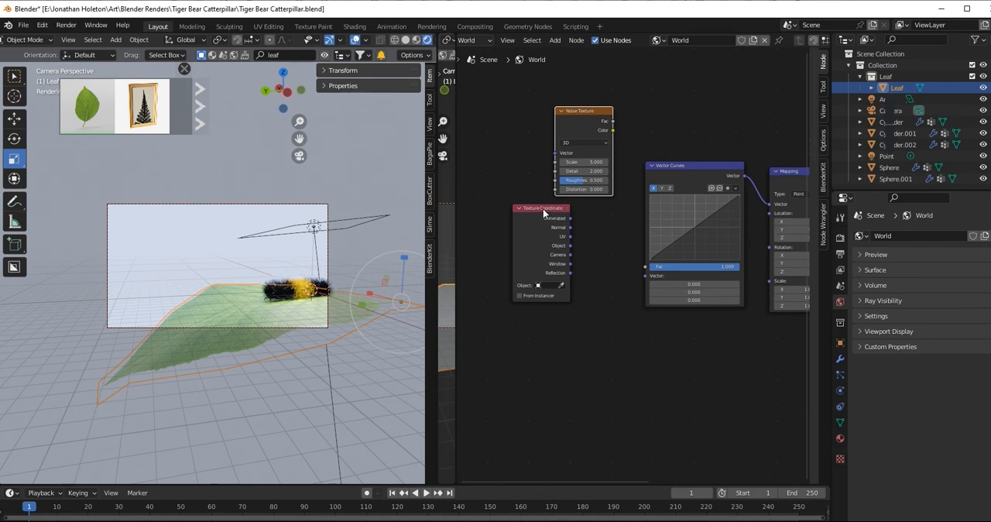
drag(541, 208, 573, 268)
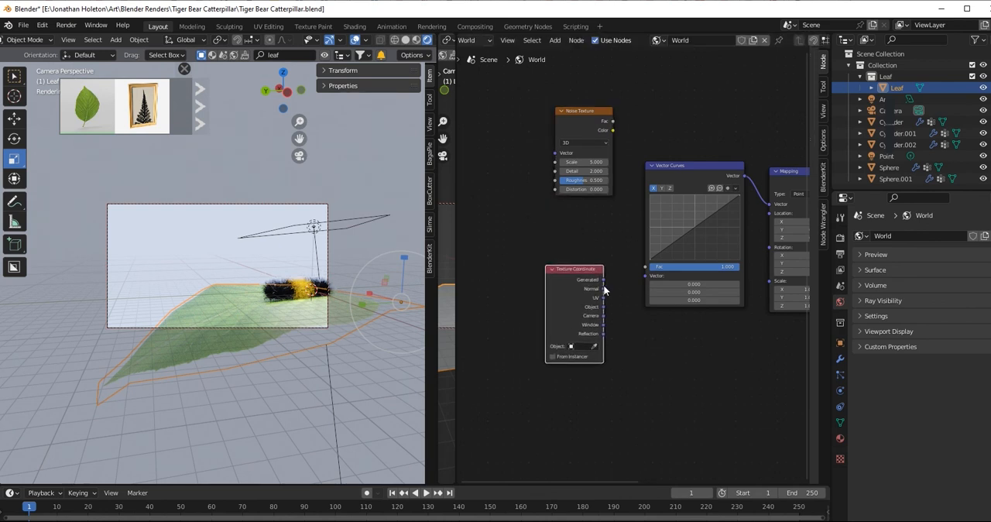
drag(607, 278, 644, 275)
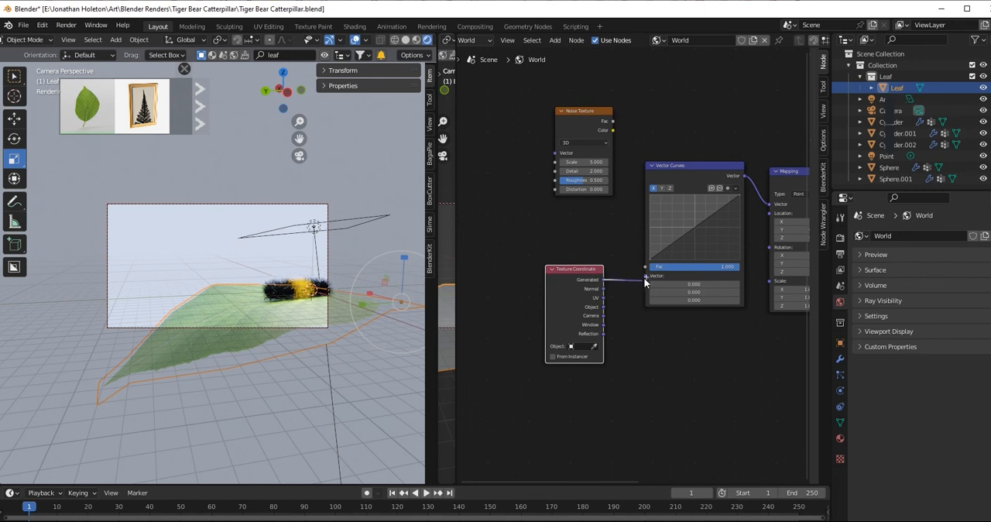
drag(582, 111, 571, 131)
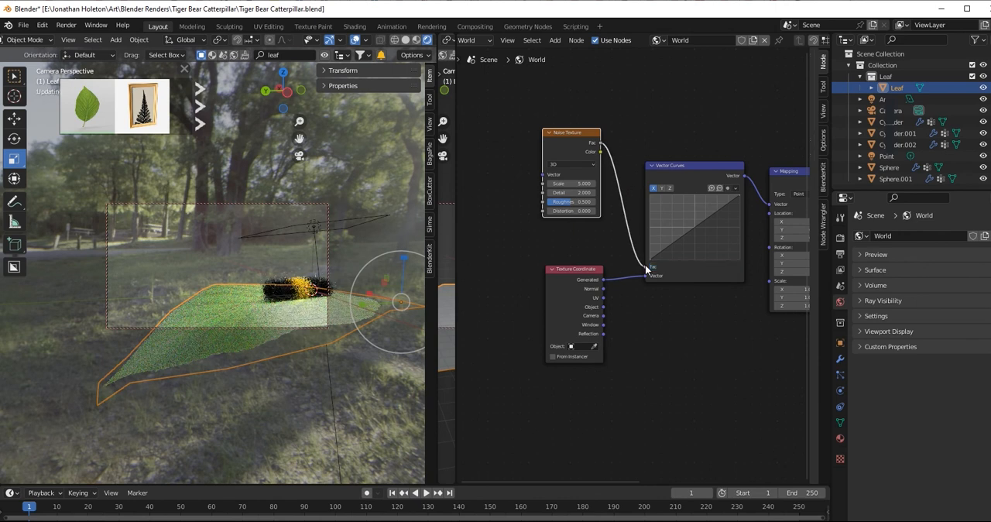
mouse_move(637, 281)
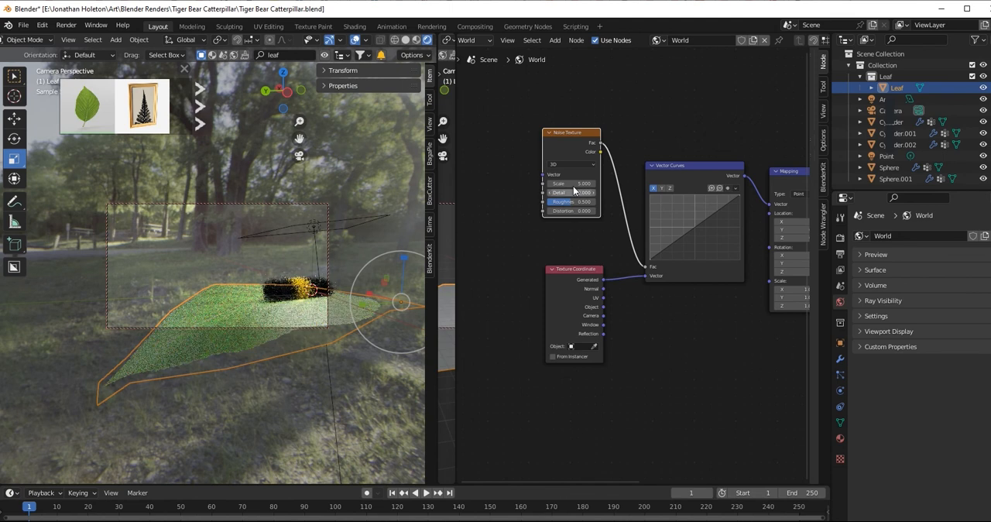
click(572, 183)
text(10000.000)
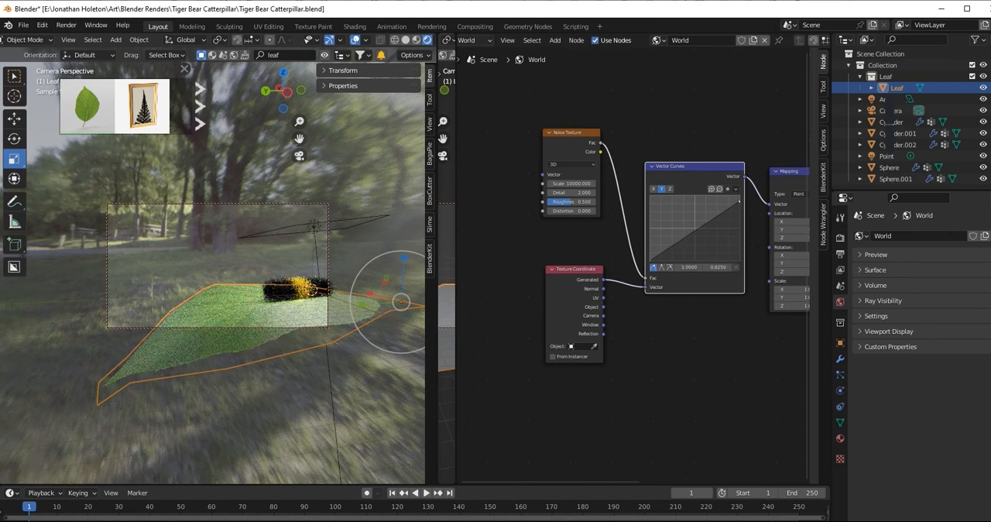
Tweak the Vector Curves curve so the forest HDRI behind the caterpillar blurs.
click(669, 189)
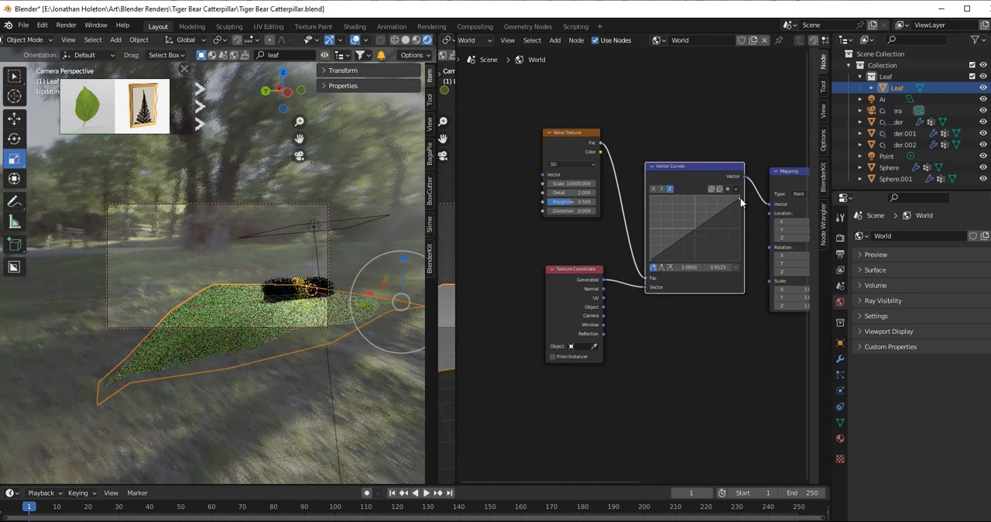
mouse_move(338, 207)
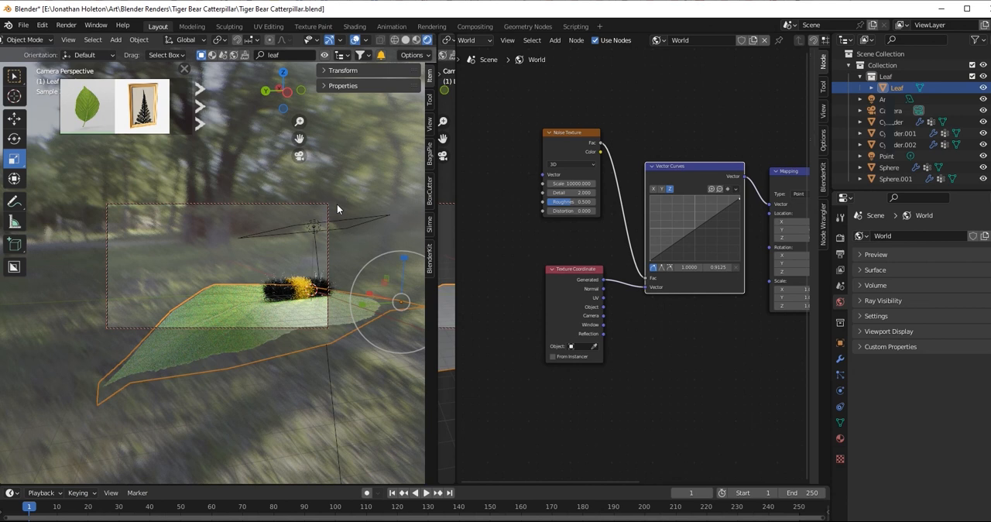
mouse_move(348, 217)
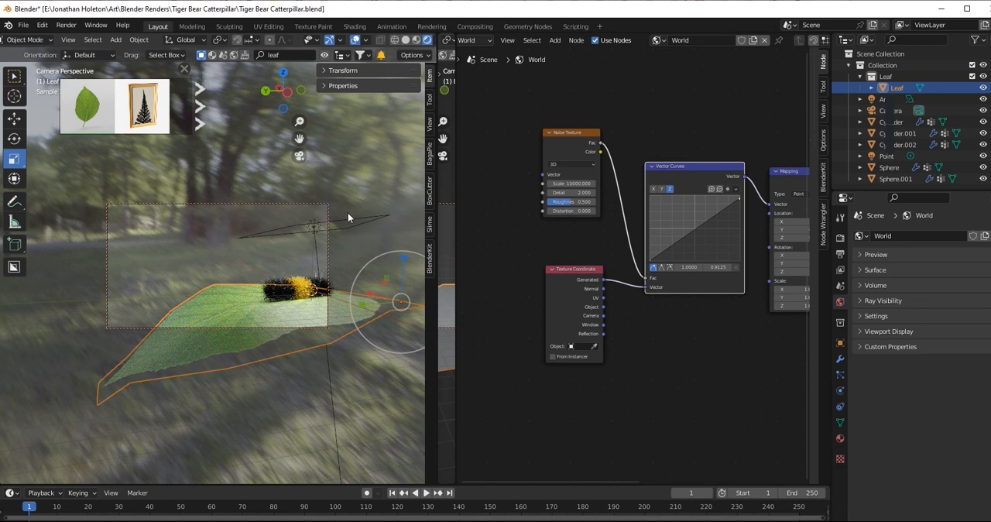
mouse_move(483, 233)
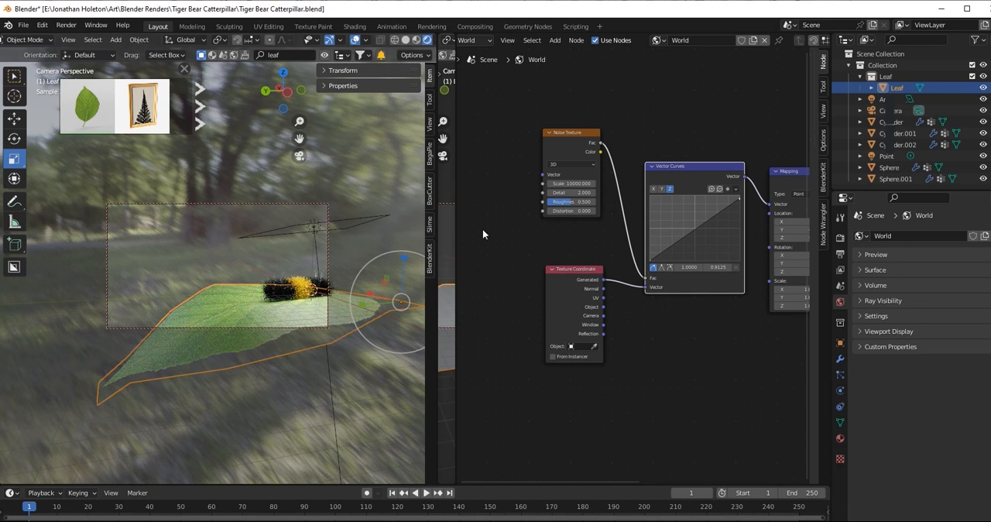
drag(697, 224, 737, 202)
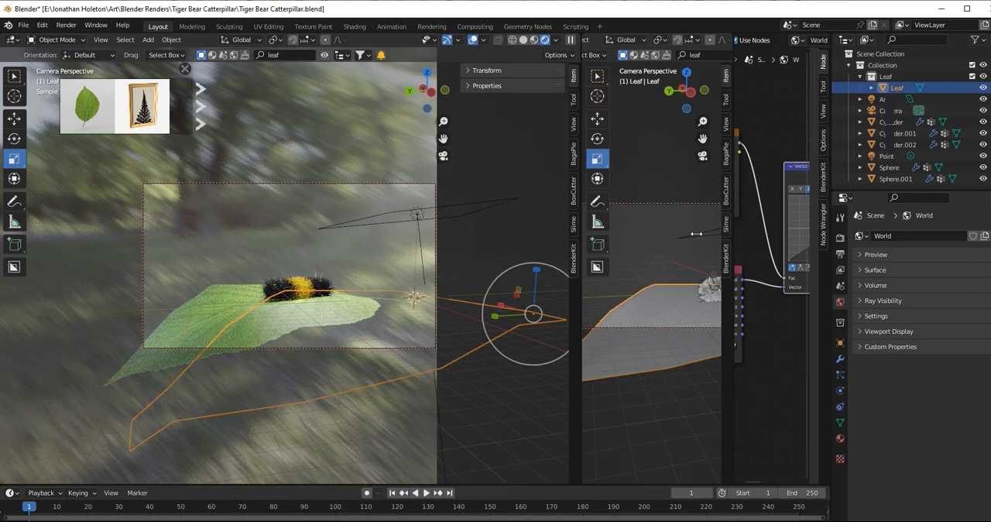
mouse_move(712, 234)
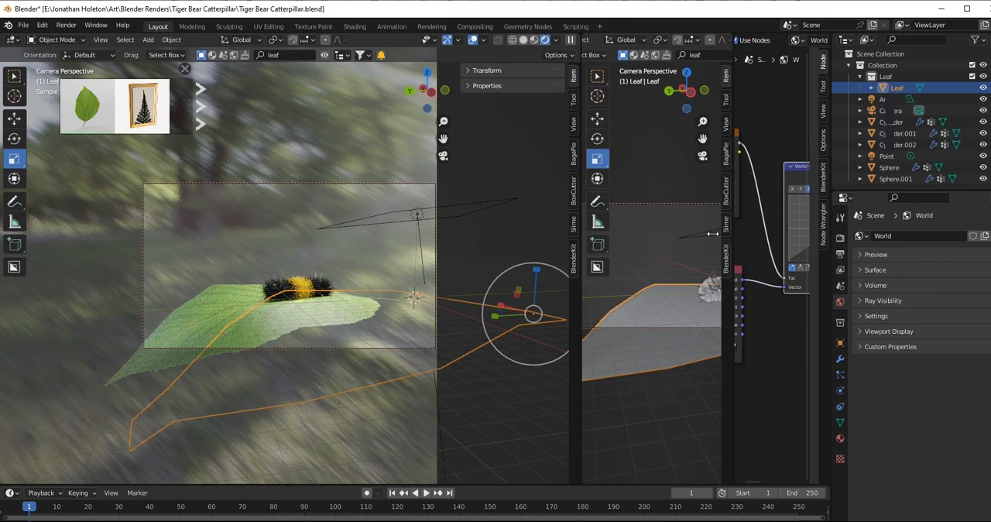